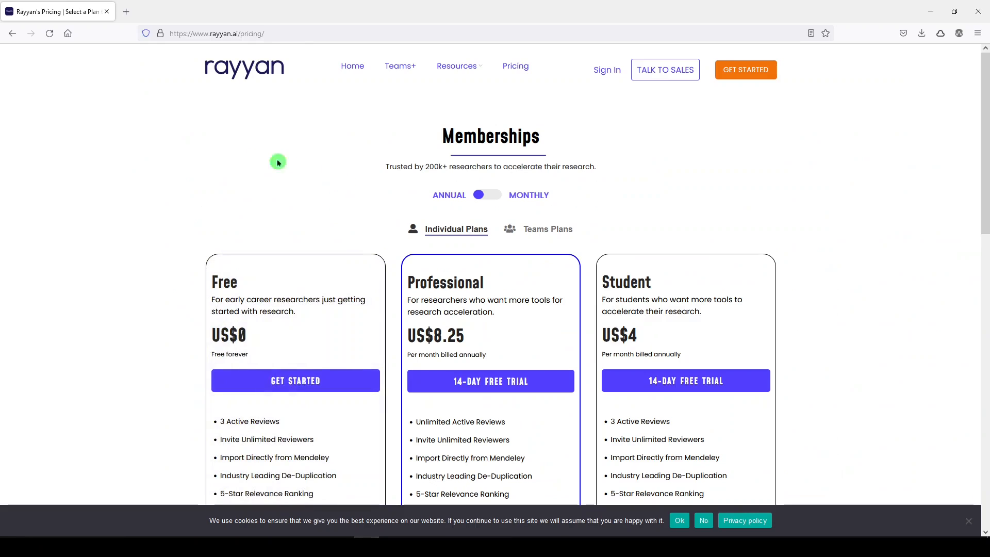
pyautogui.moveTo(91, 157)
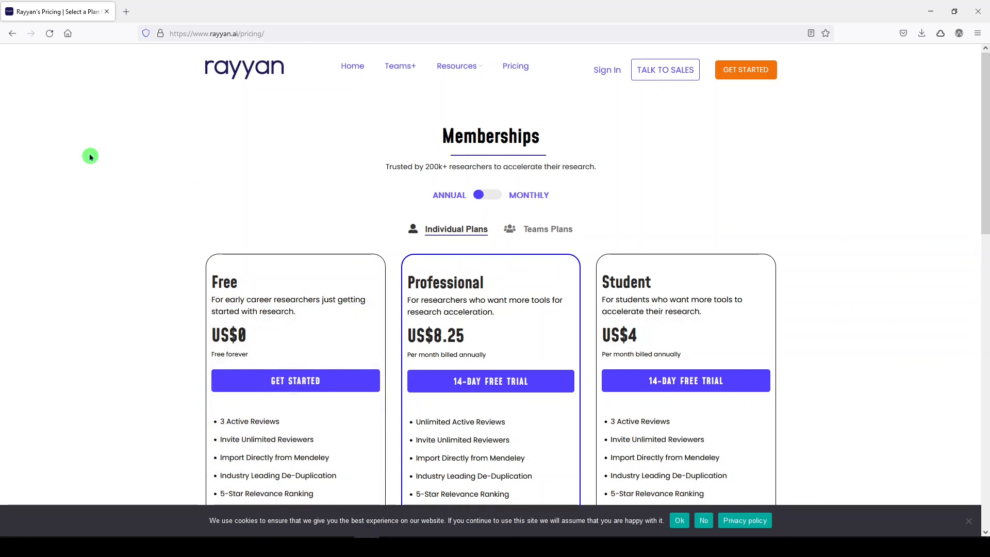
pyautogui.moveTo(132, 198)
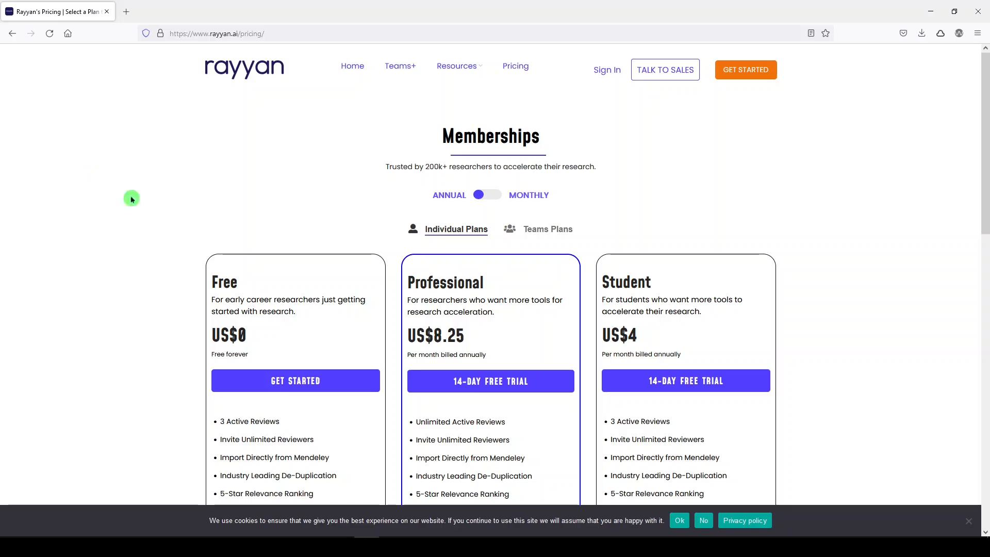
# Sign in to Rayyan from the pricing page to reach the reviews dashboard.
pyautogui.scroll(-3)
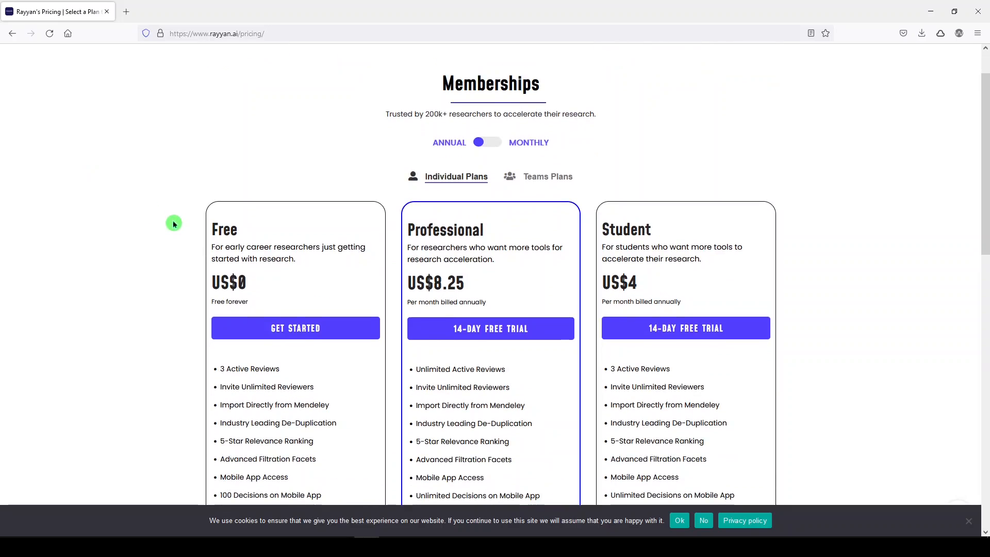
pyautogui.scroll(-3)
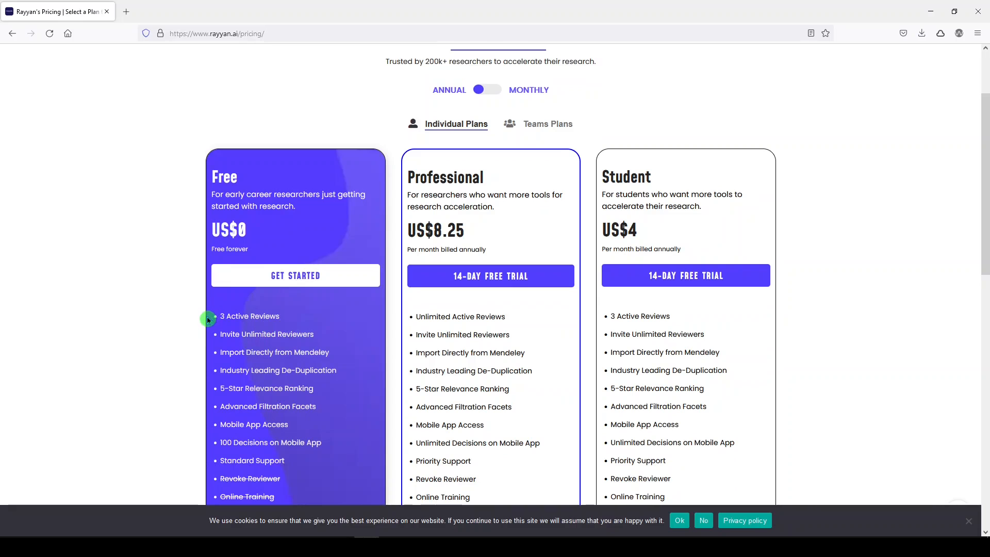
pyautogui.moveTo(160, 310)
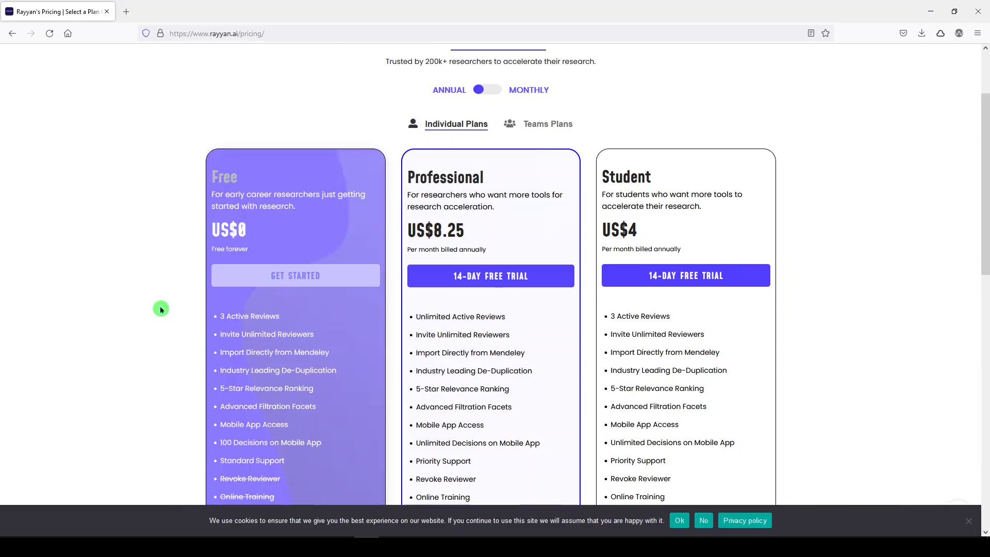
pyautogui.scroll(3)
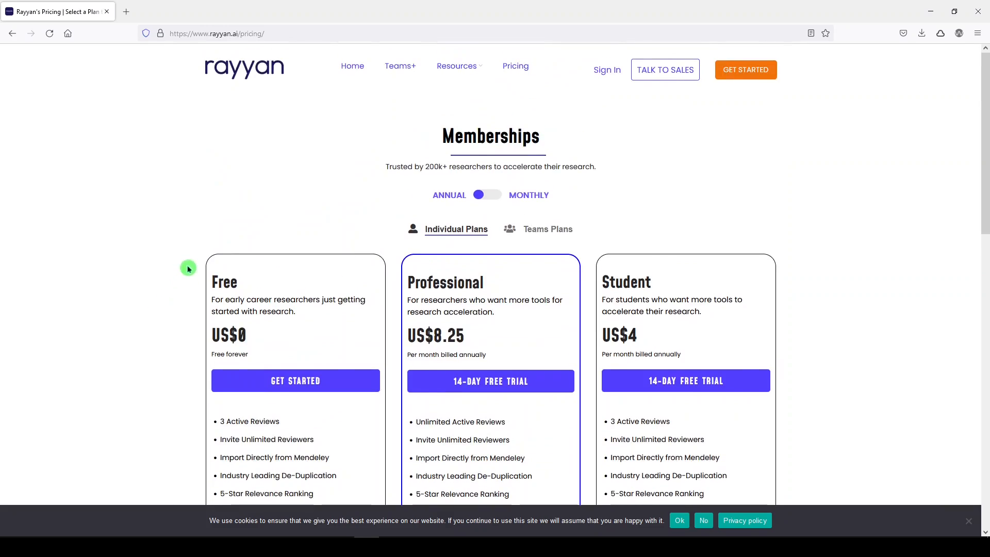
pyautogui.moveTo(447, 112)
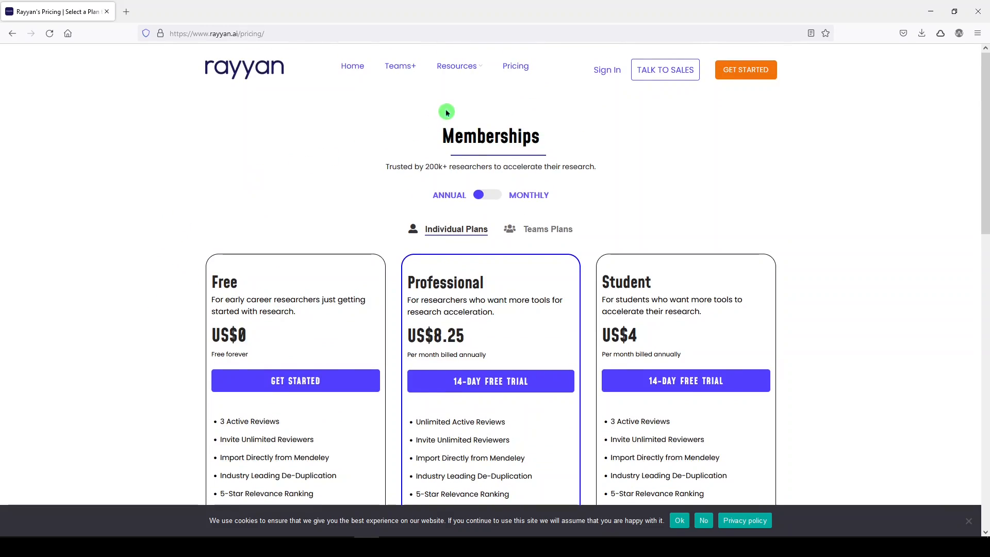
pyautogui.moveTo(584, 81)
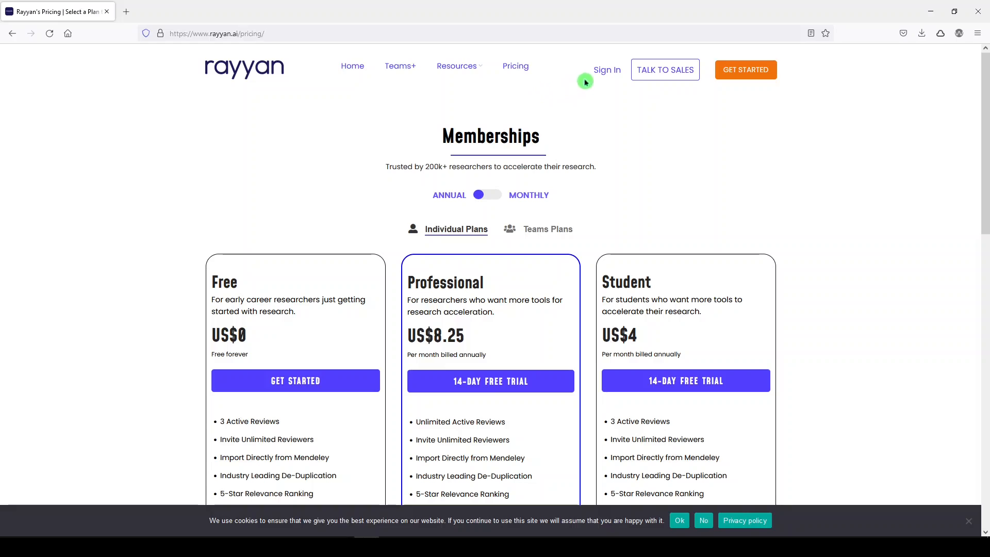
pyautogui.click(607, 69)
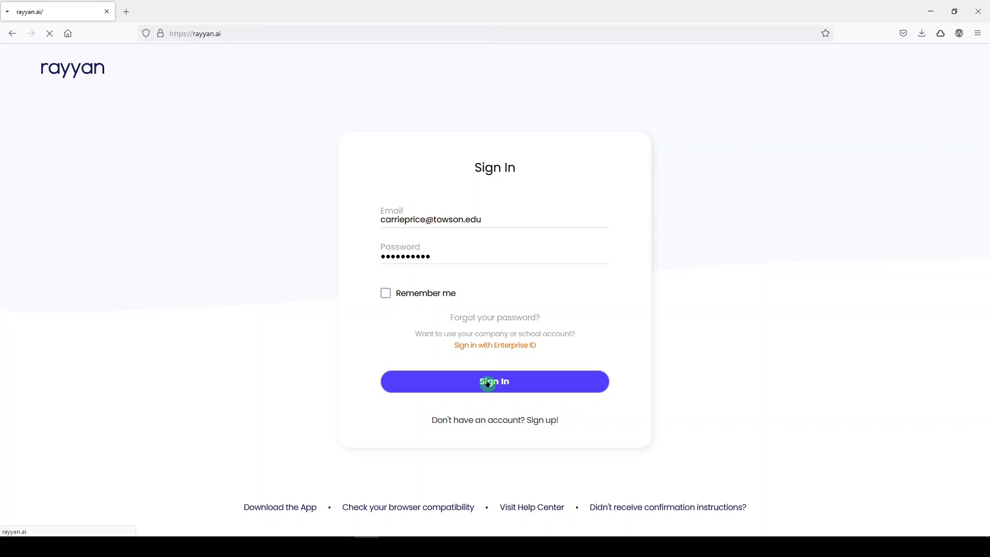
pyautogui.click(495, 382)
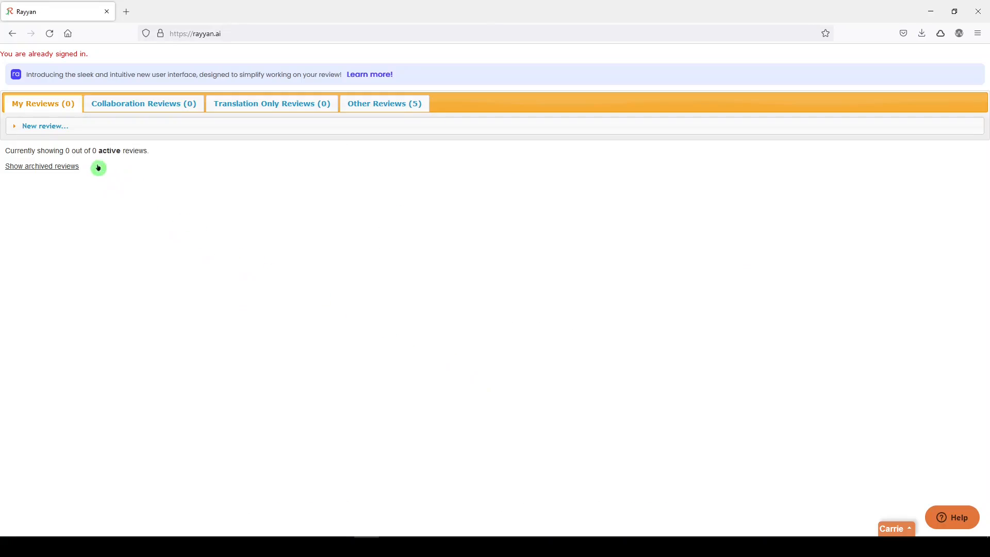
pyautogui.moveTo(272, 103)
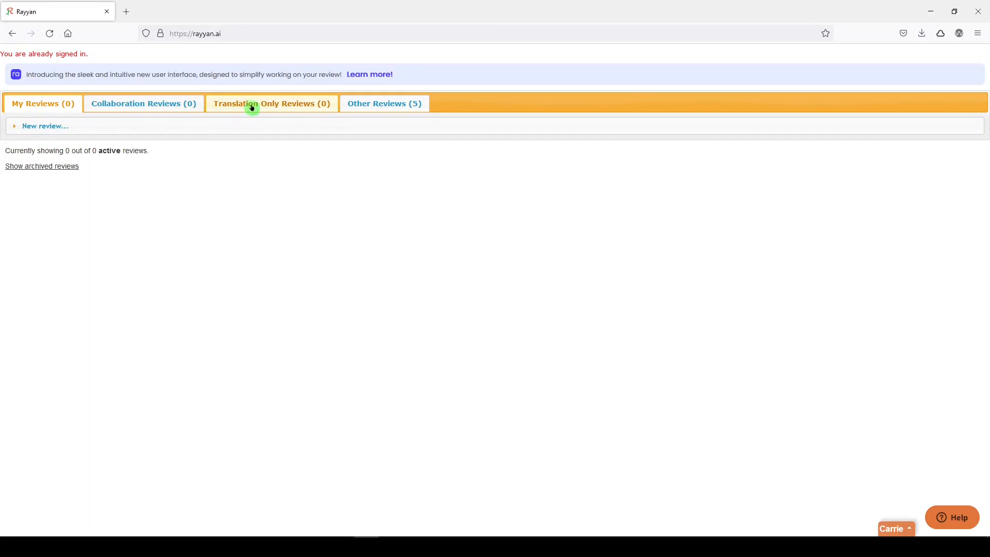
pyautogui.moveTo(265, 104)
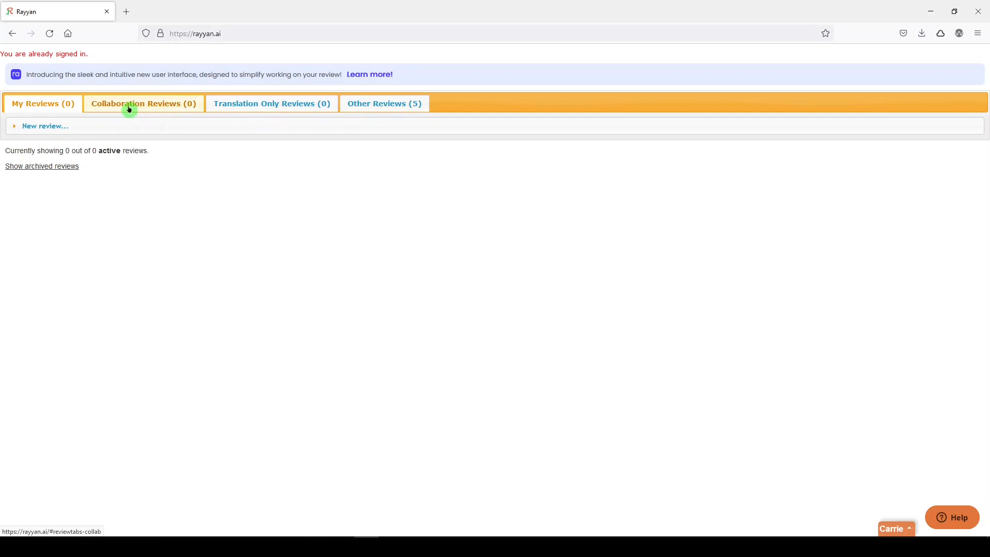
pyautogui.moveTo(41, 161)
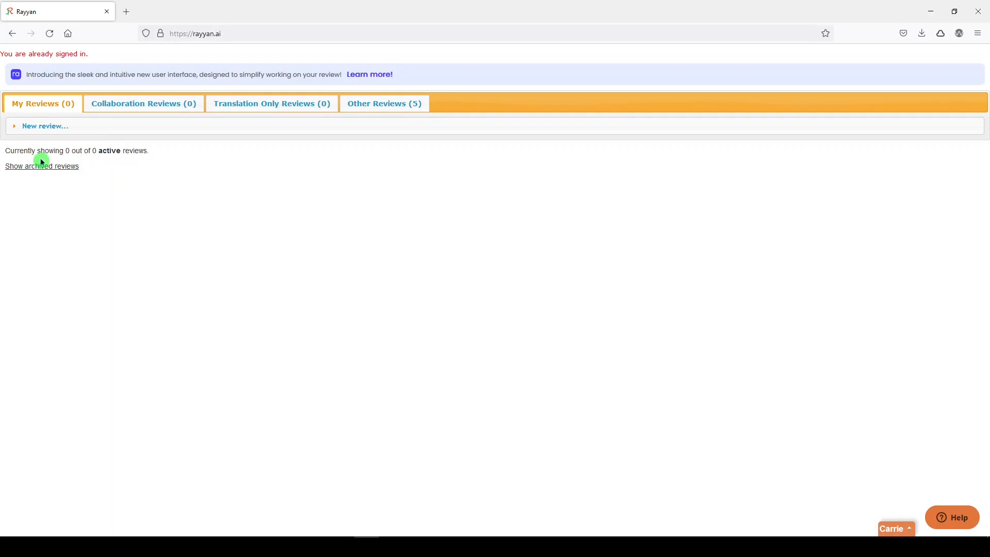
pyautogui.moveTo(45, 168)
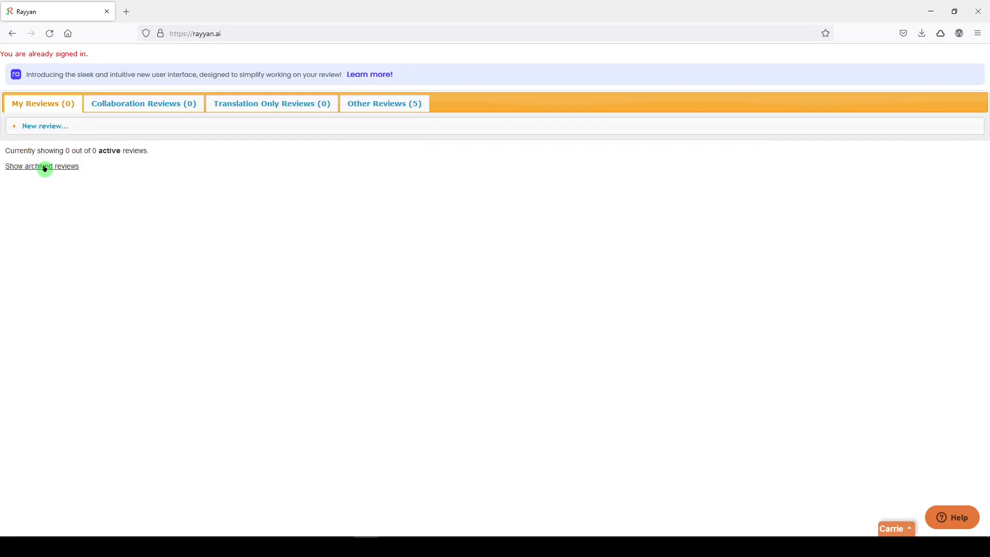
pyautogui.moveTo(35, 149)
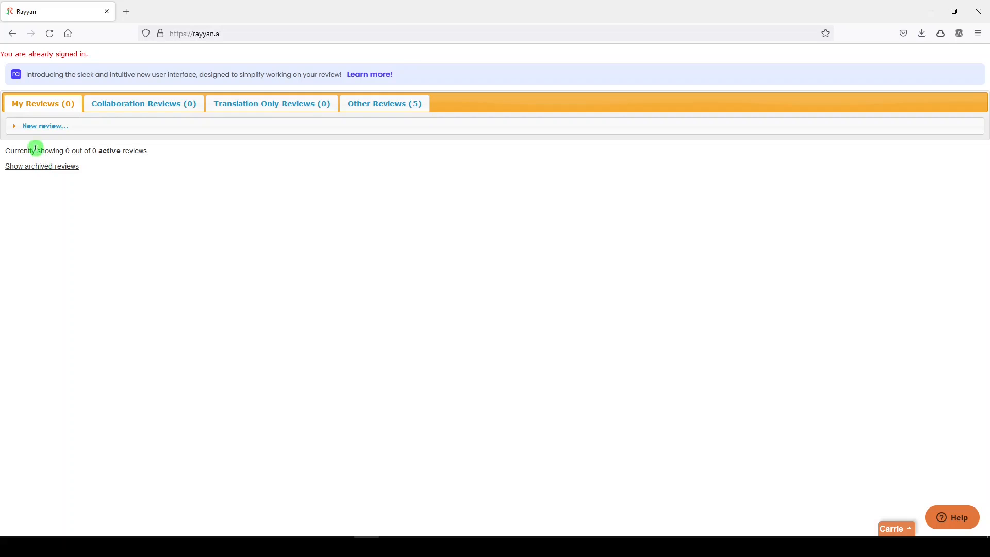
# Start a new review and enter the title 'Decubitis Search Results'.
pyautogui.click(44, 126)
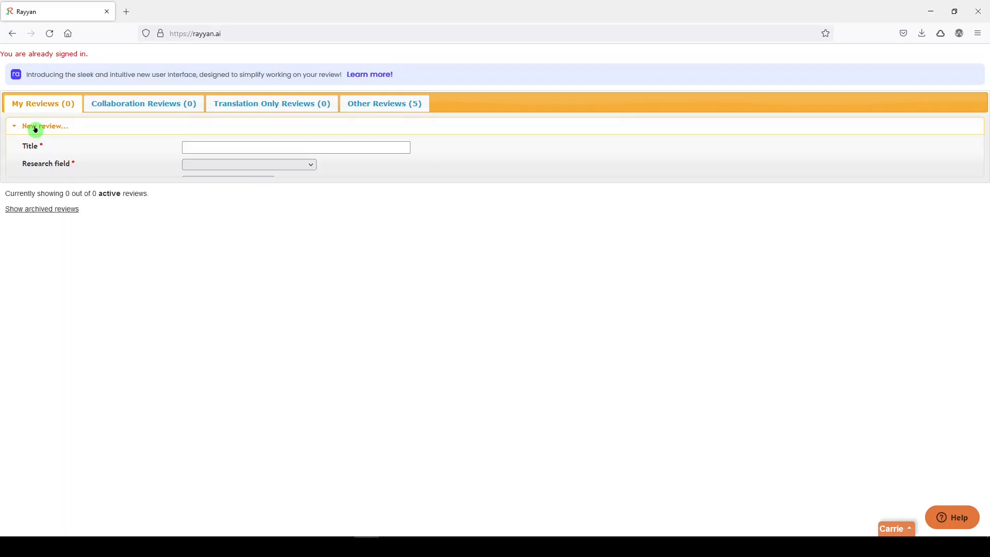
pyautogui.click(295, 152)
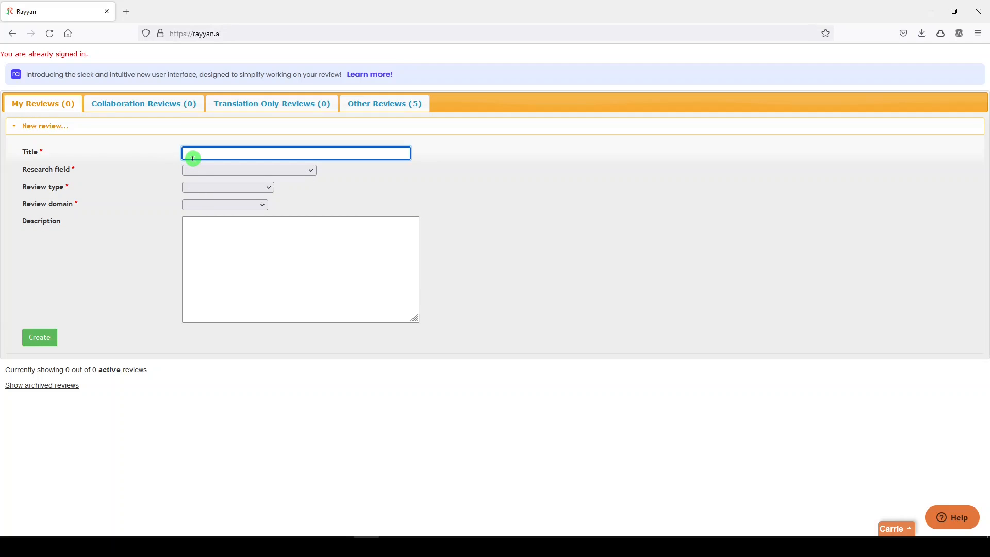
pyautogui.write('D')
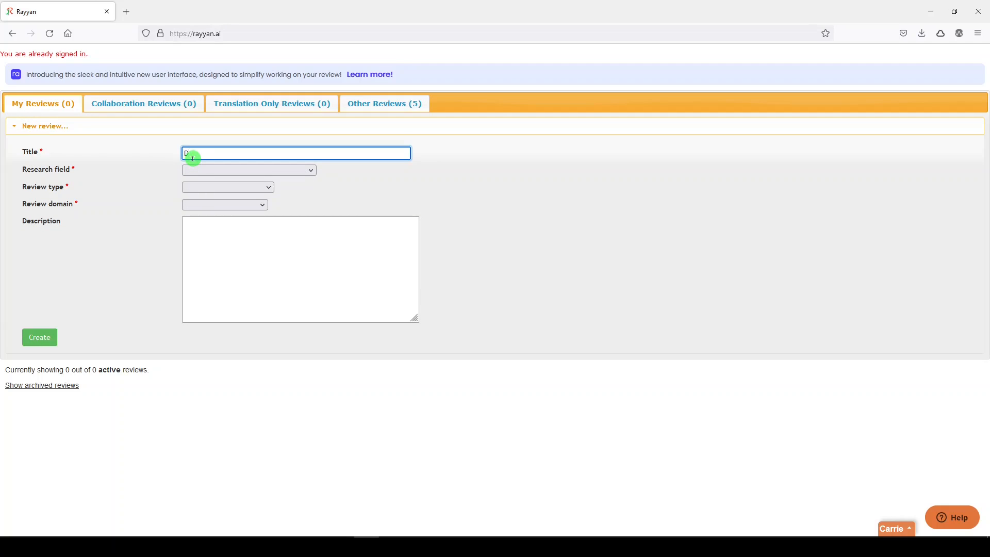
pyautogui.write('ecubitis Search Results')
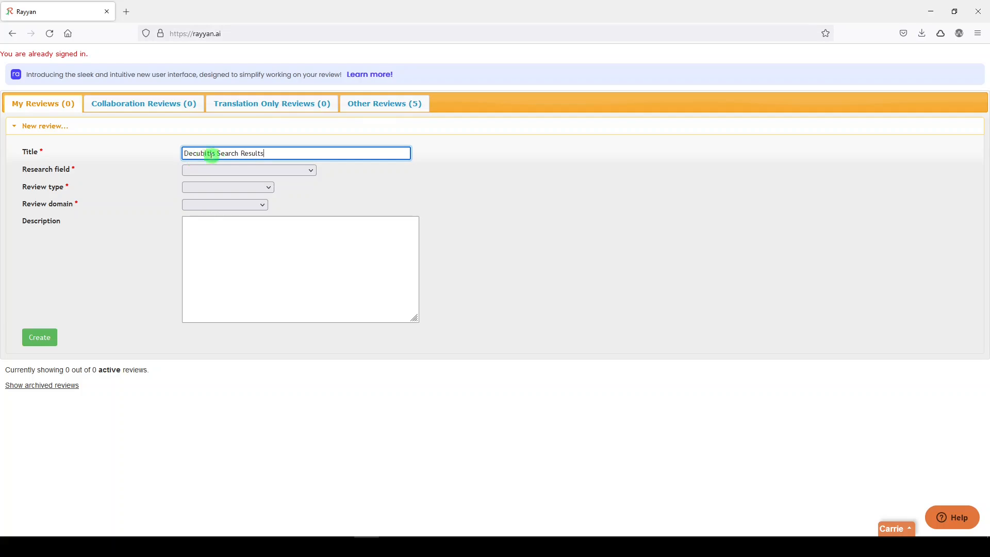
# Choose Medicine and human health, Systematic review and Biomedical domain, then create the review.
pyautogui.click(248, 169)
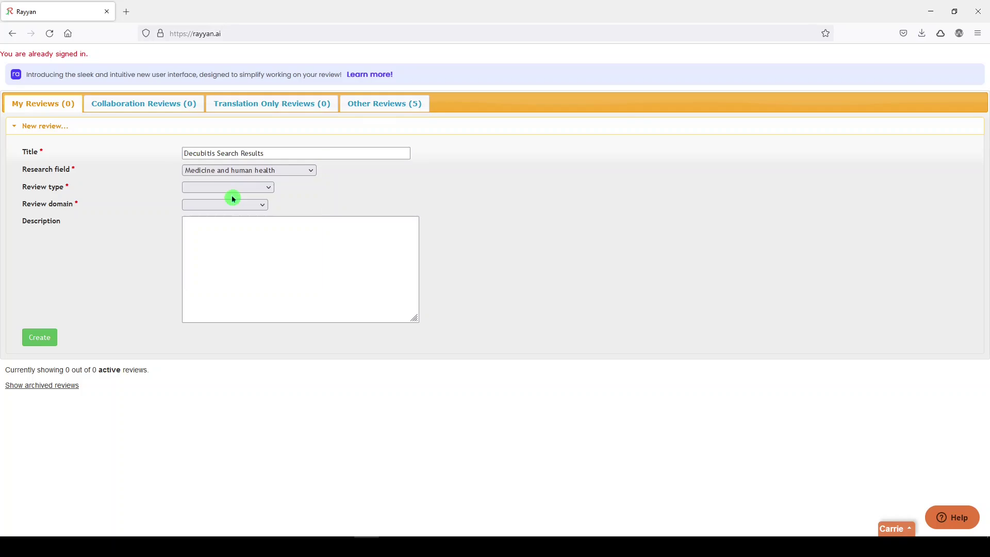
pyautogui.click(228, 187)
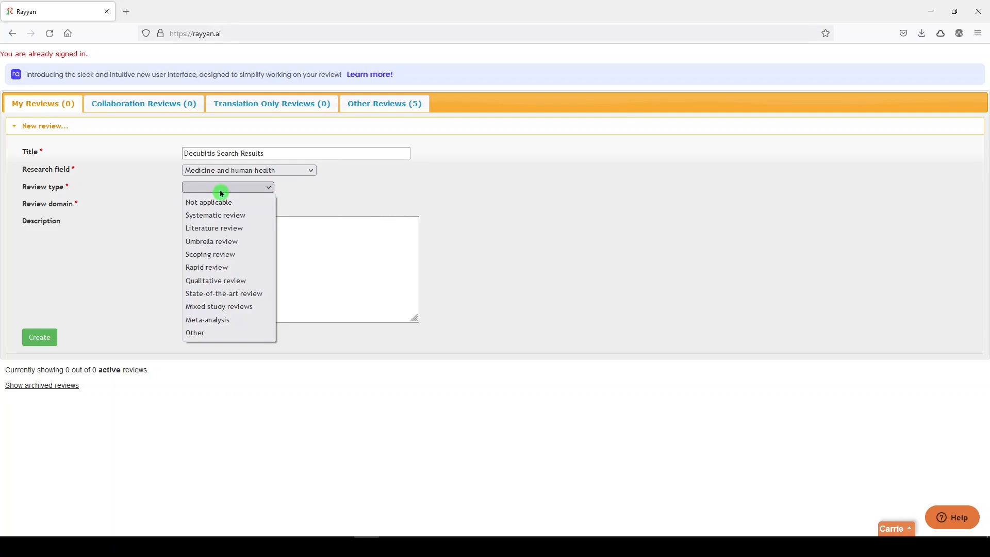
pyautogui.click(214, 214)
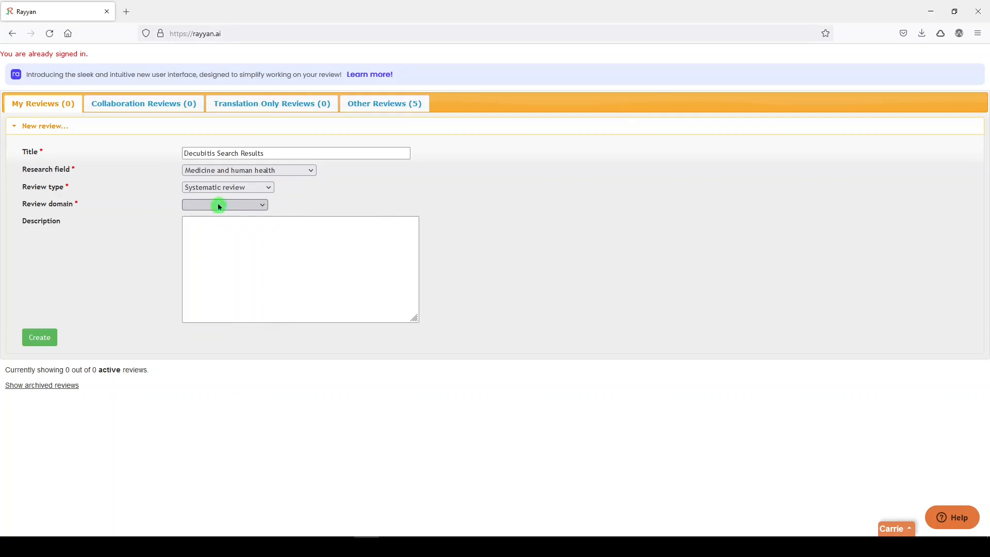
pyautogui.click(224, 204)
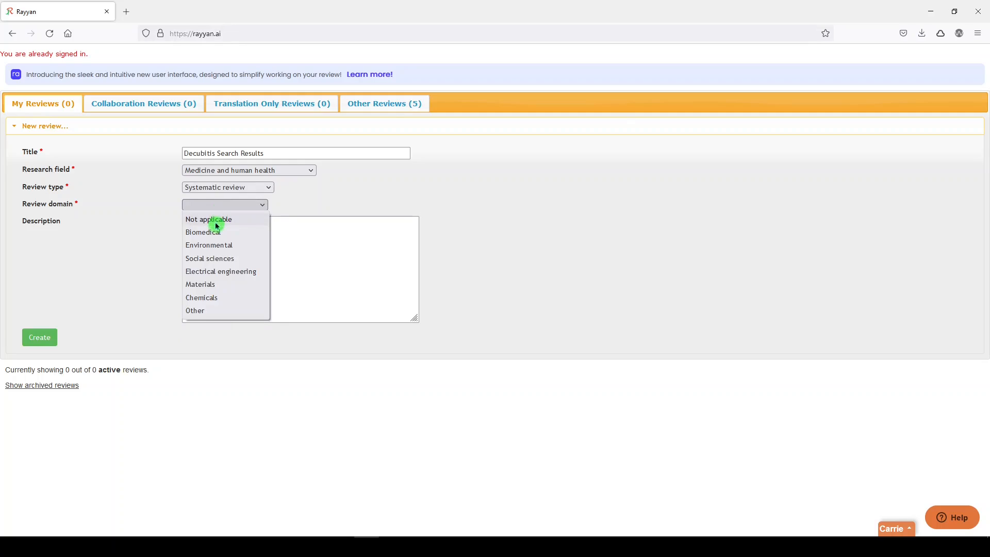
pyautogui.click(203, 232)
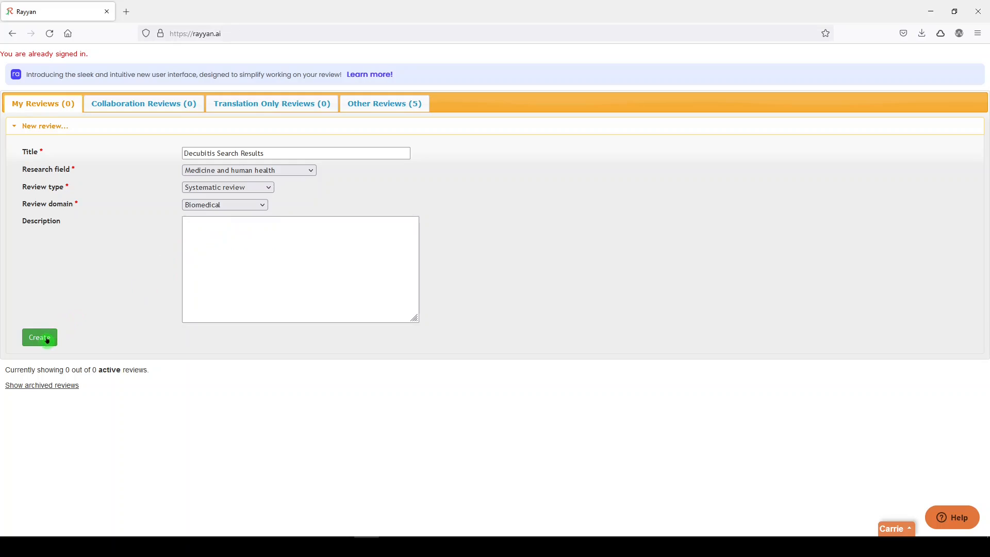
pyautogui.click(39, 337)
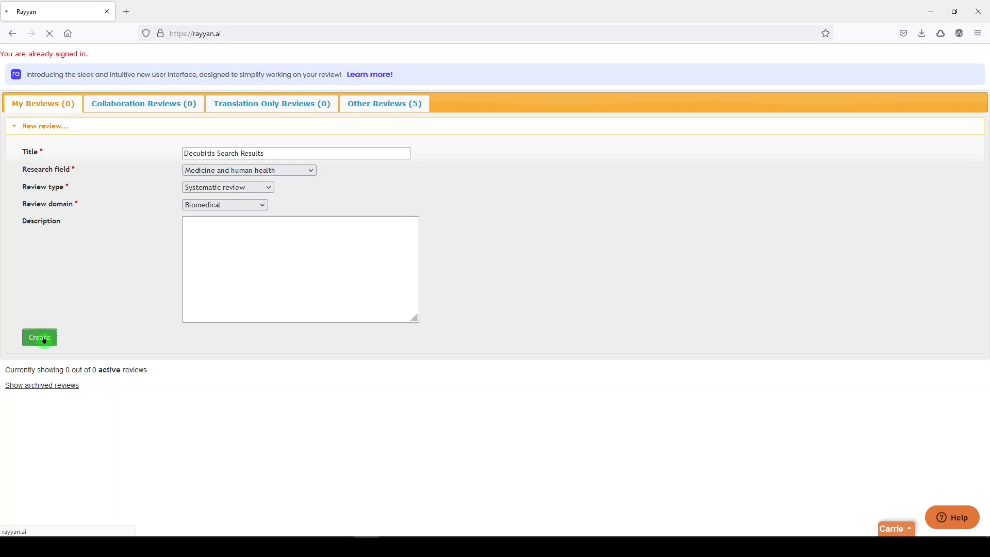
# Move past the review-created confirmation to the new search page listing supported formats, including RIS.
pyautogui.click(39, 337)
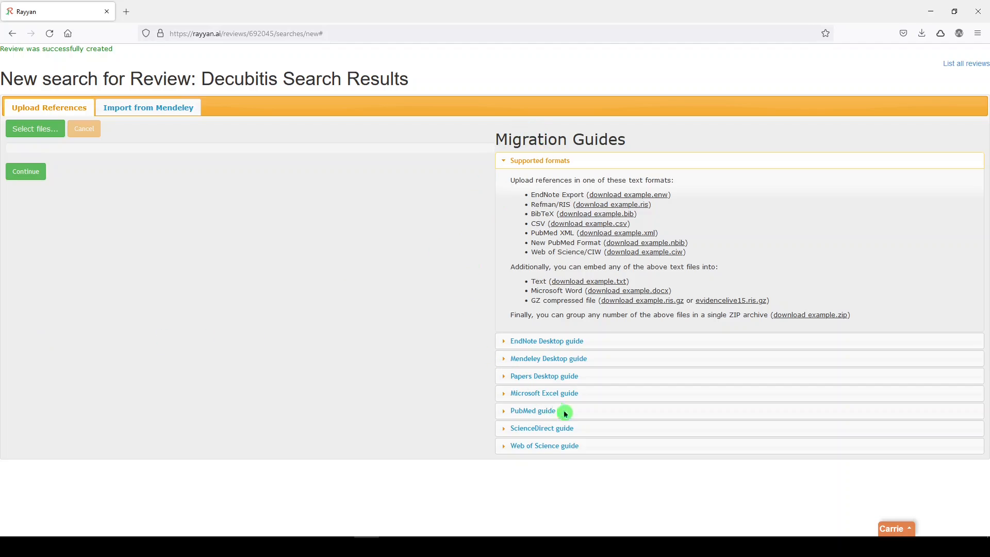
pyautogui.moveTo(549, 306)
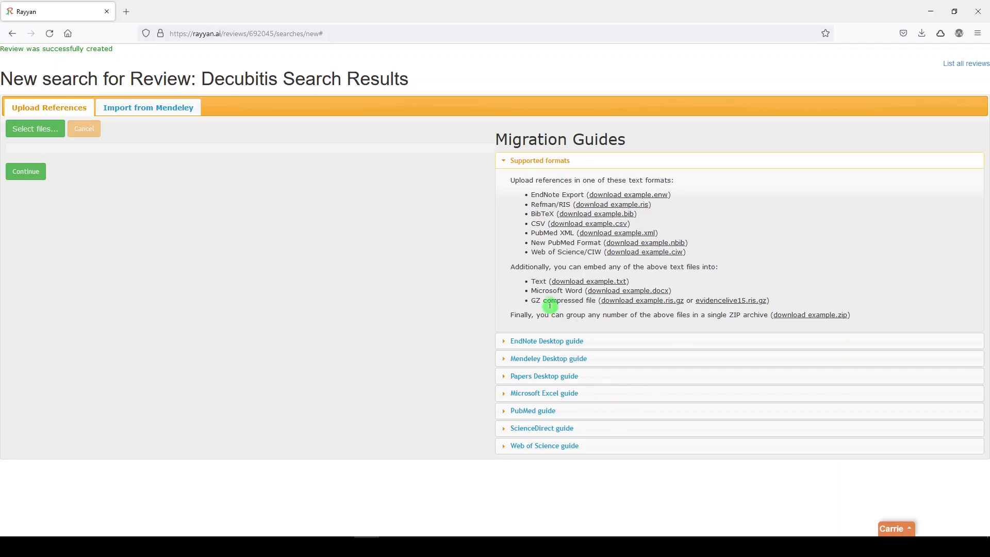
pyautogui.moveTo(562, 211)
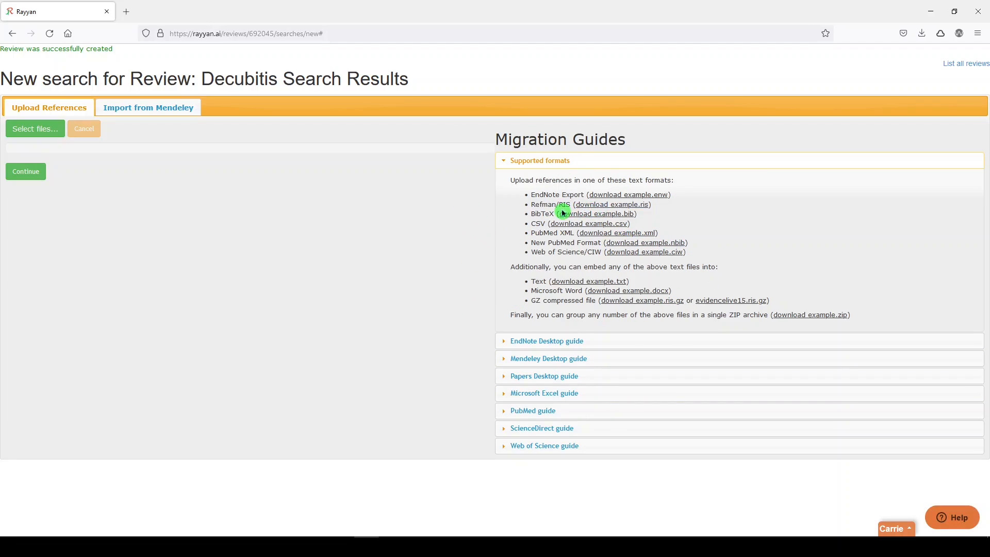
pyautogui.moveTo(572, 203)
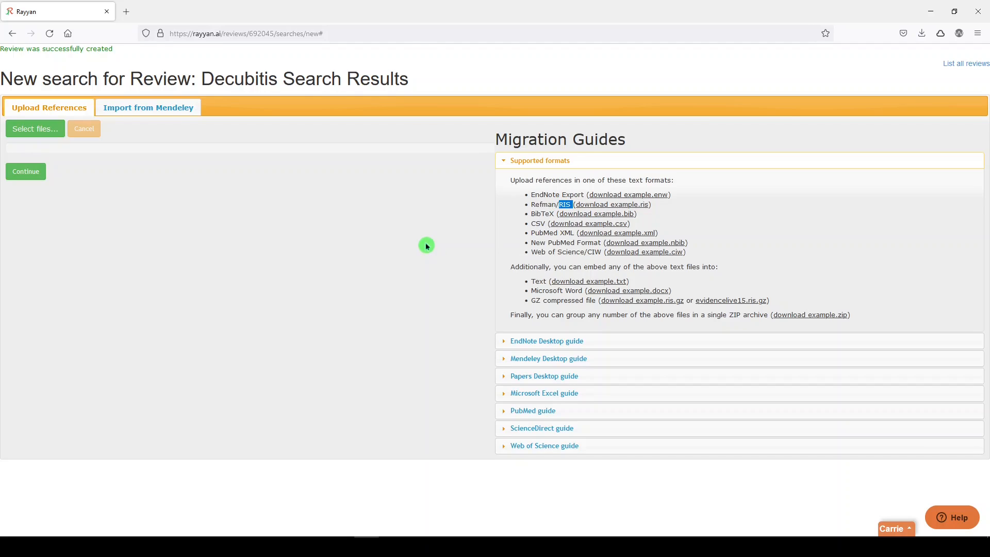
pyautogui.moveTo(510, 534)
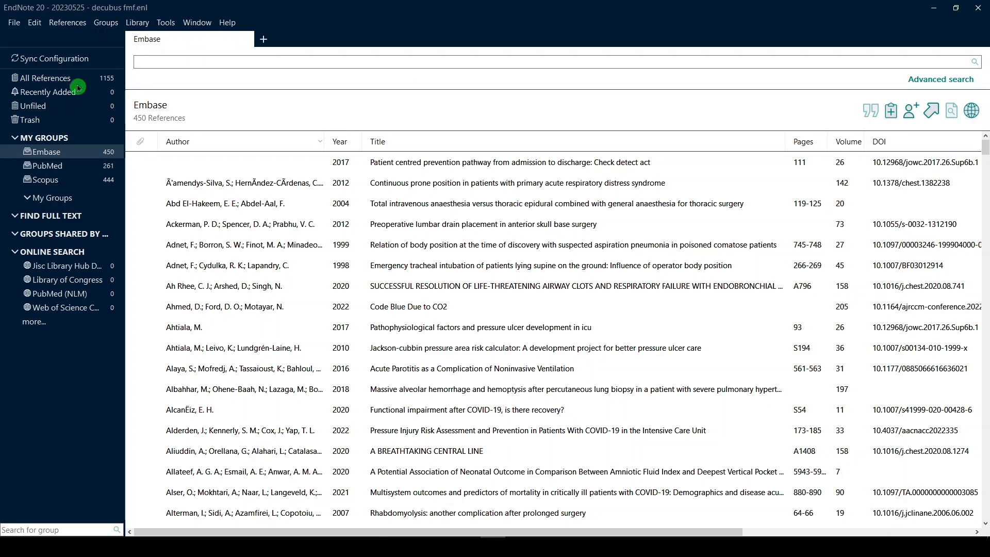
# Export all 1,155 EndNote references as a RefMan (RIS) .txt file into Downloads.
pyautogui.click(44, 78)
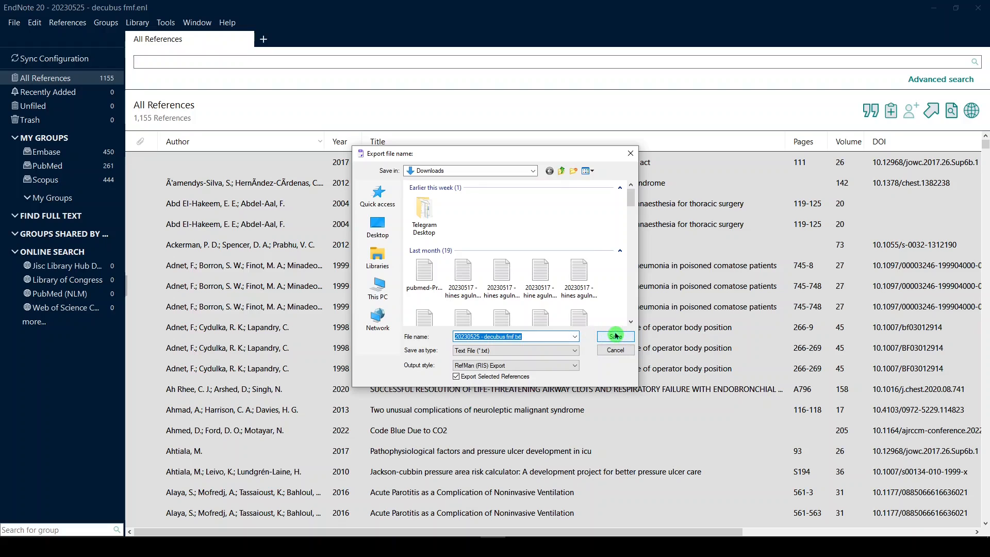
pyautogui.click(613, 336)
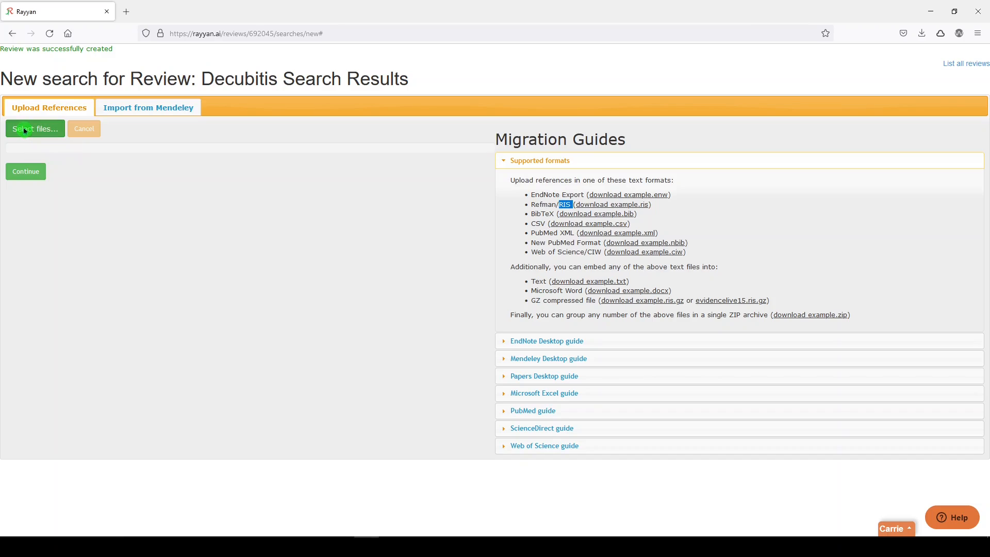
# Upload '20230525 - decubus fmf.txt' from Downloads to the review.
pyautogui.click(34, 129)
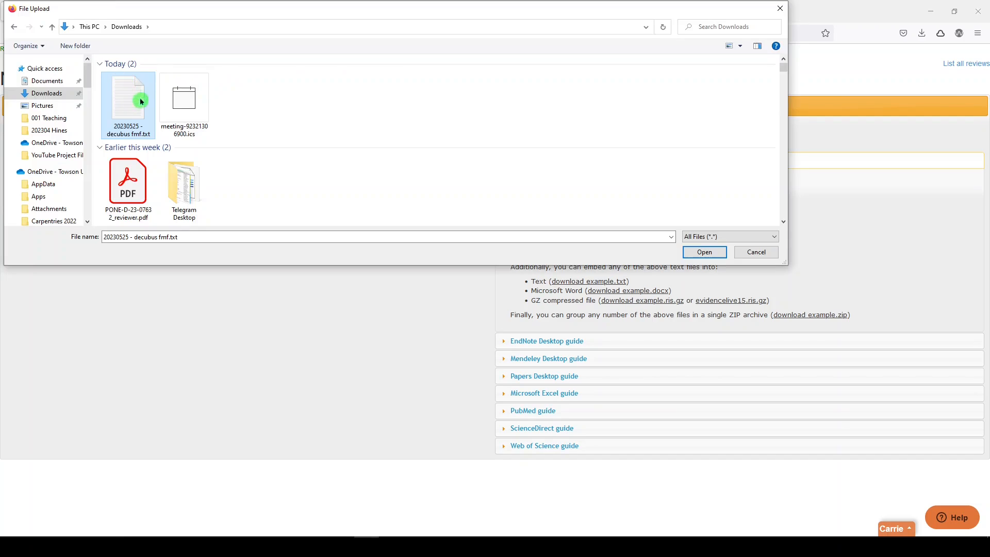
pyautogui.moveTo(128, 101)
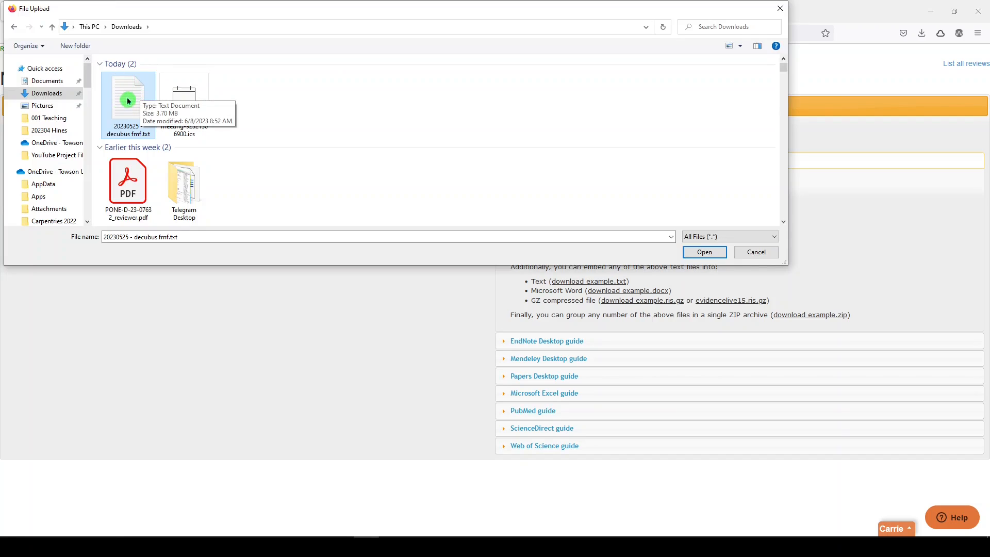
pyautogui.moveTo(653, 247)
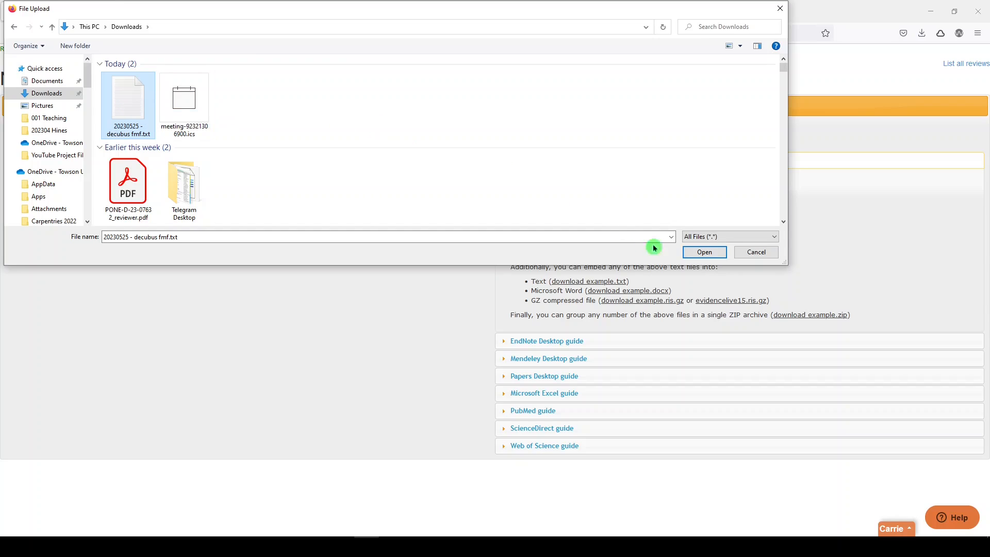
pyautogui.click(704, 252)
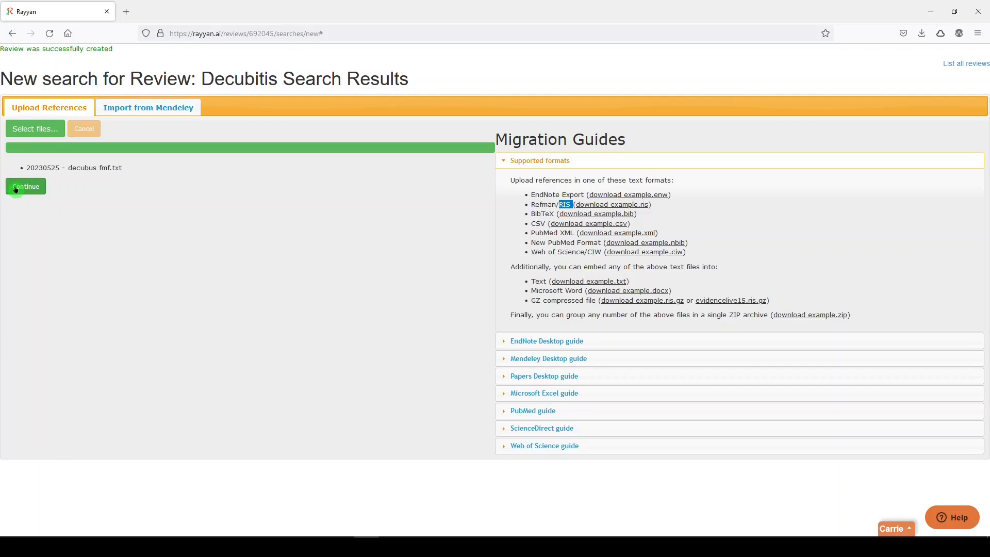
# Import the uploaded references and reload the page to show 1,155 undecided entries.
pyautogui.click(25, 186)
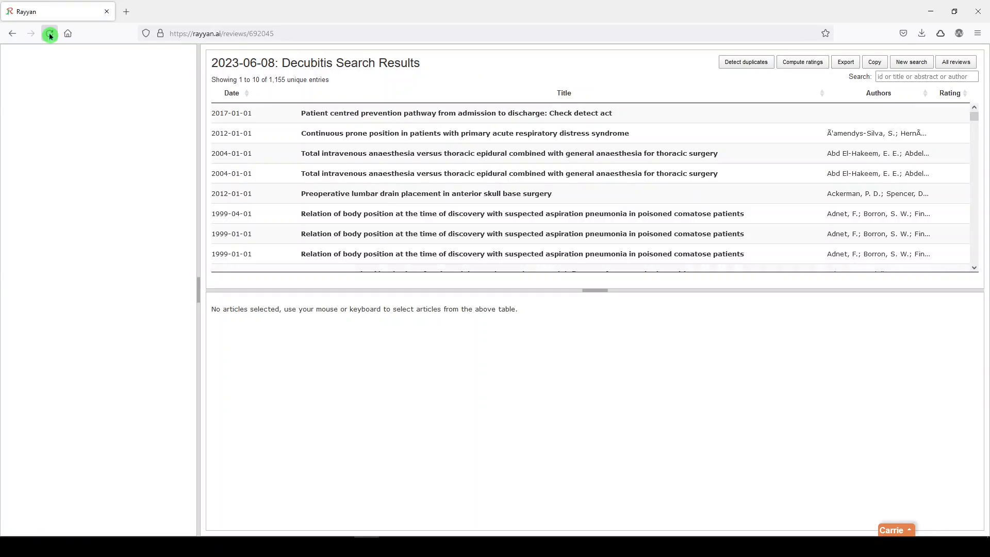
pyautogui.click(50, 34)
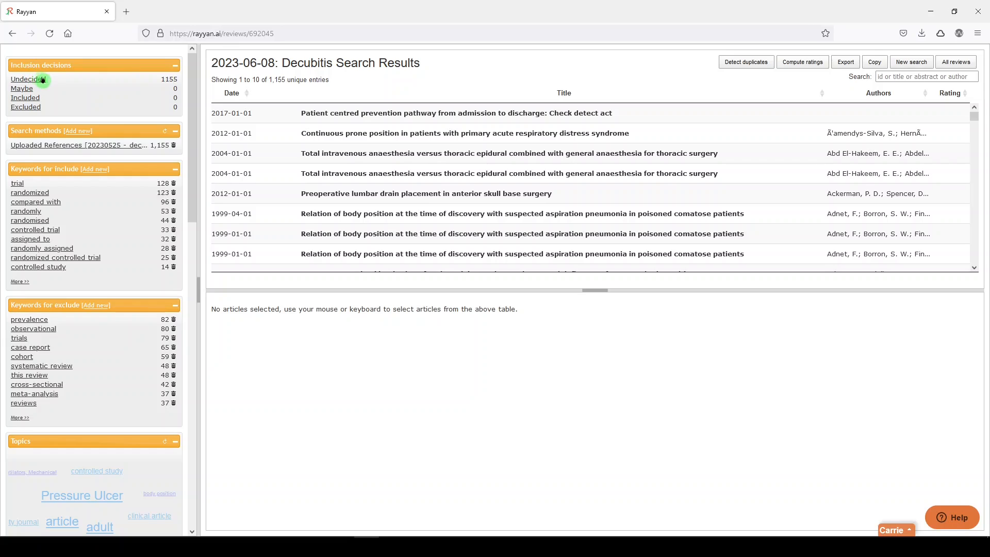
pyautogui.moveTo(134, 79)
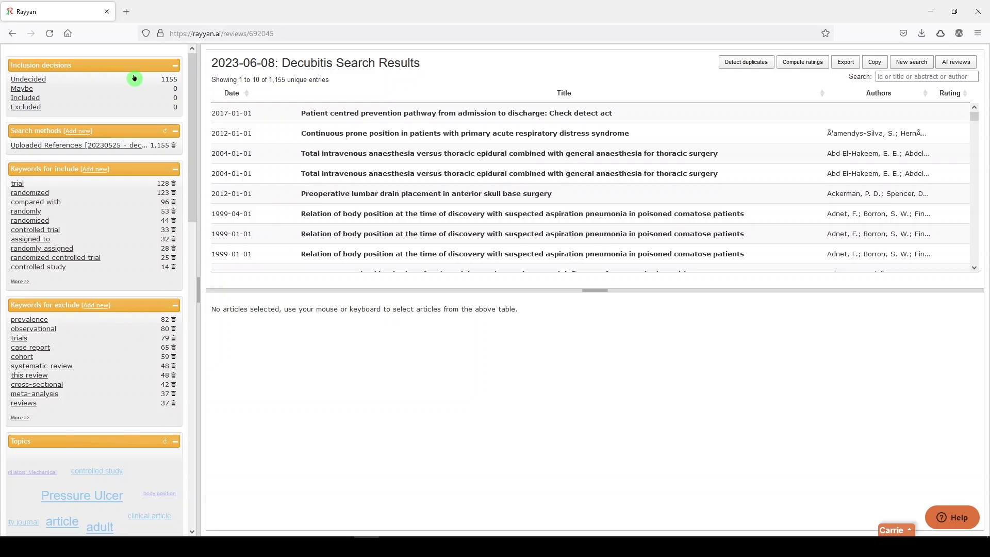
pyautogui.moveTo(674, 73)
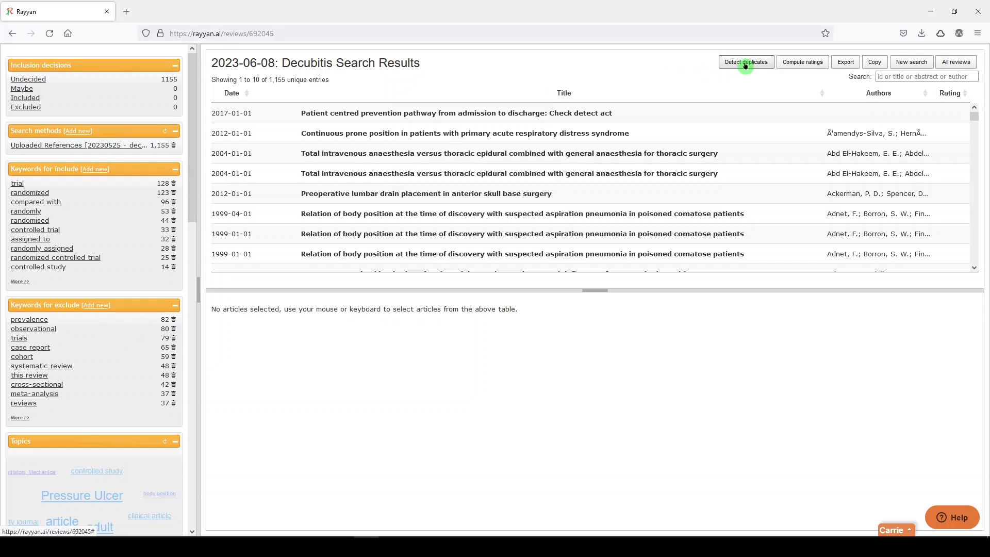
# Run duplicate detection and confirm, flagging 906 possible duplicates.
pyautogui.click(746, 62)
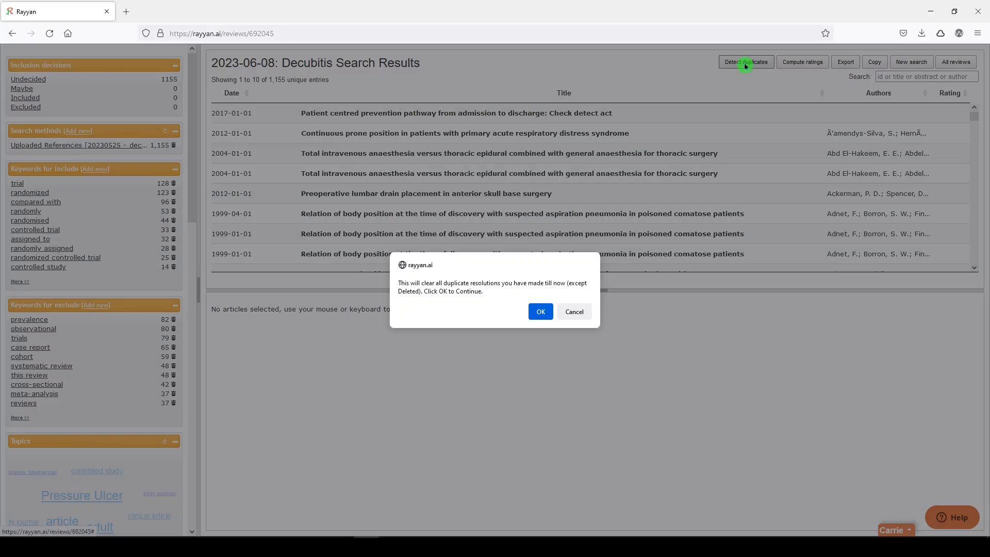
pyautogui.moveTo(540, 311)
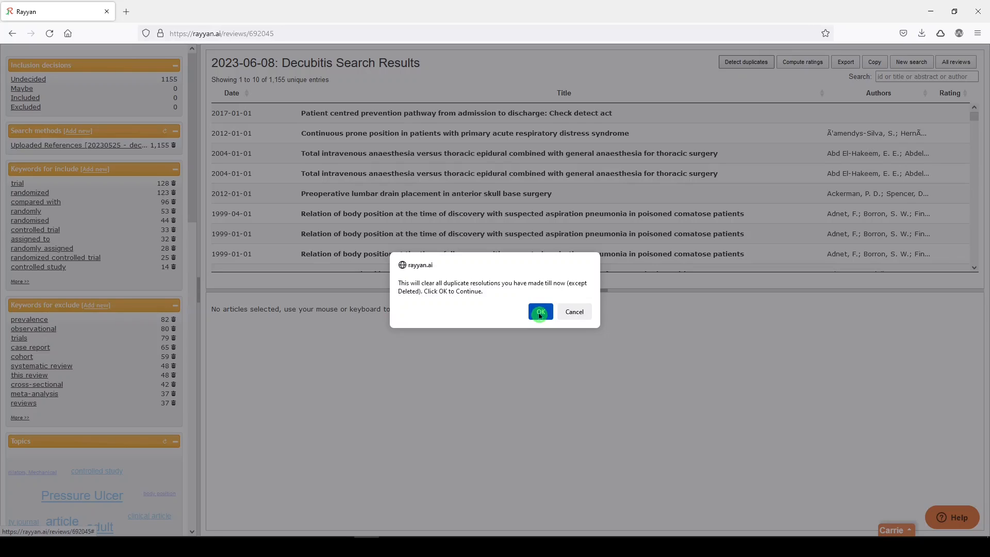
pyautogui.click(540, 311)
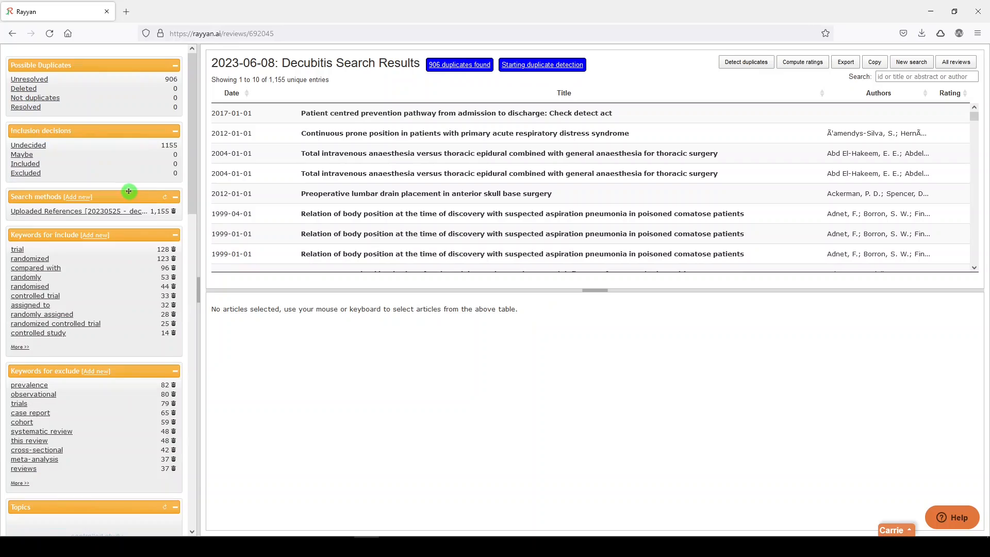
pyautogui.moveTo(118, 228)
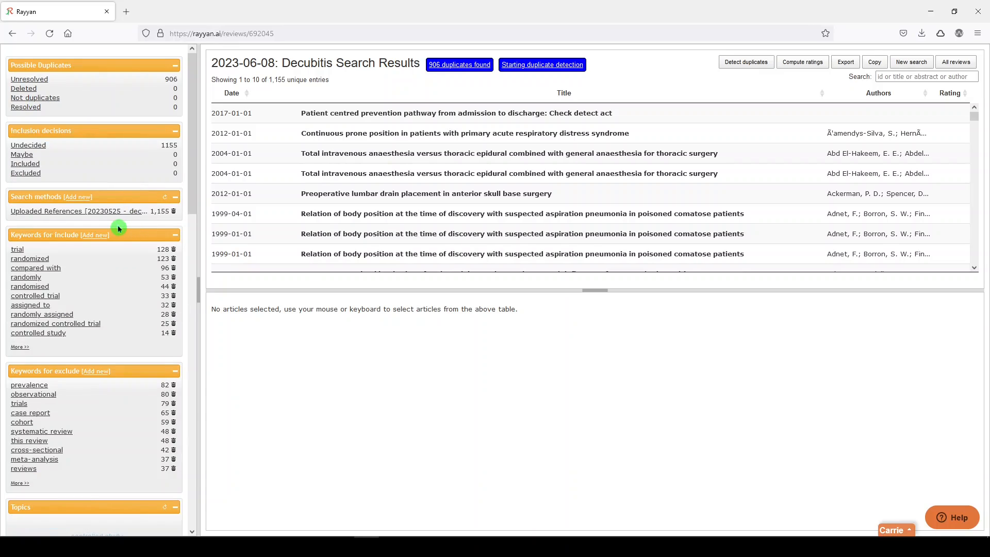
pyautogui.moveTo(91, 240)
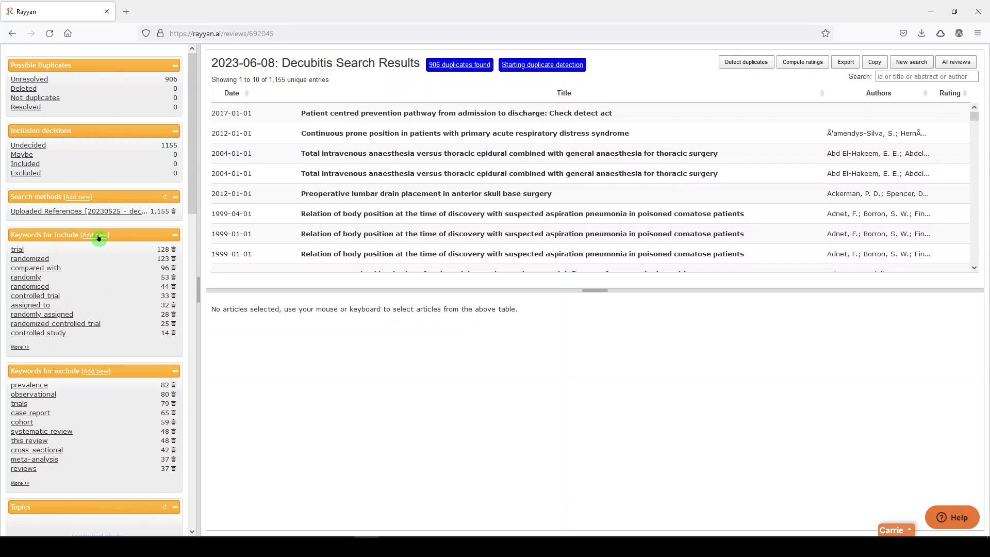
pyautogui.click(90, 236)
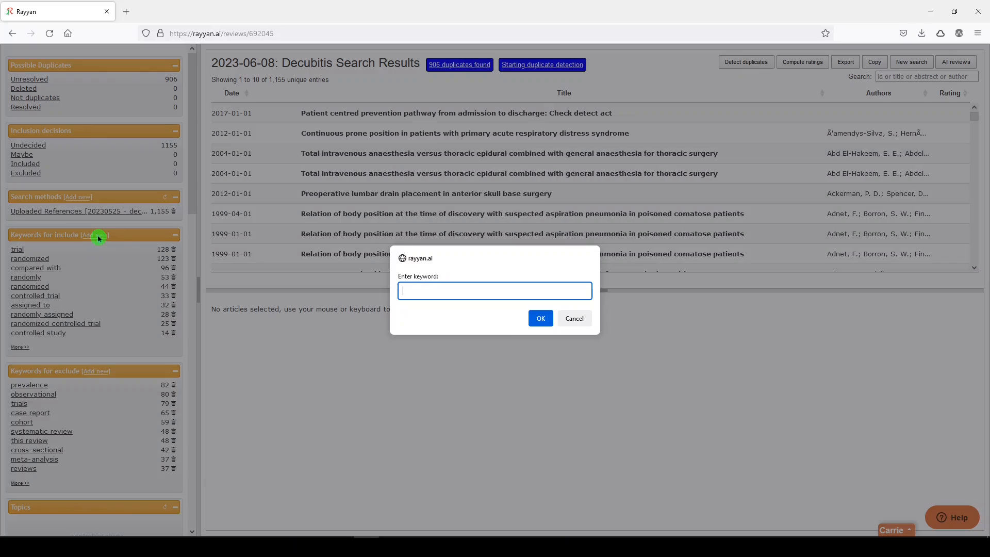
pyautogui.click(573, 318)
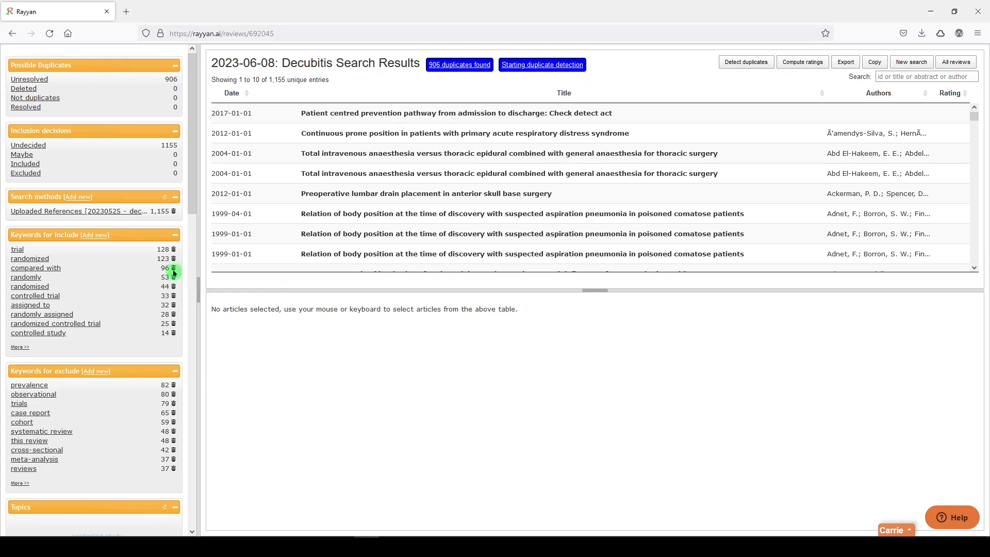
pyautogui.moveTo(173, 332)
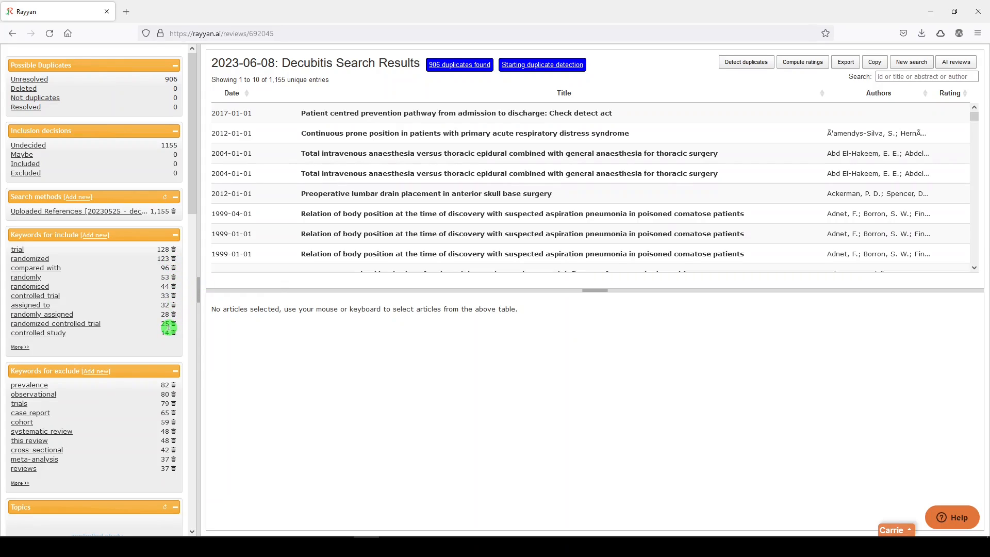
pyautogui.scroll(-3)
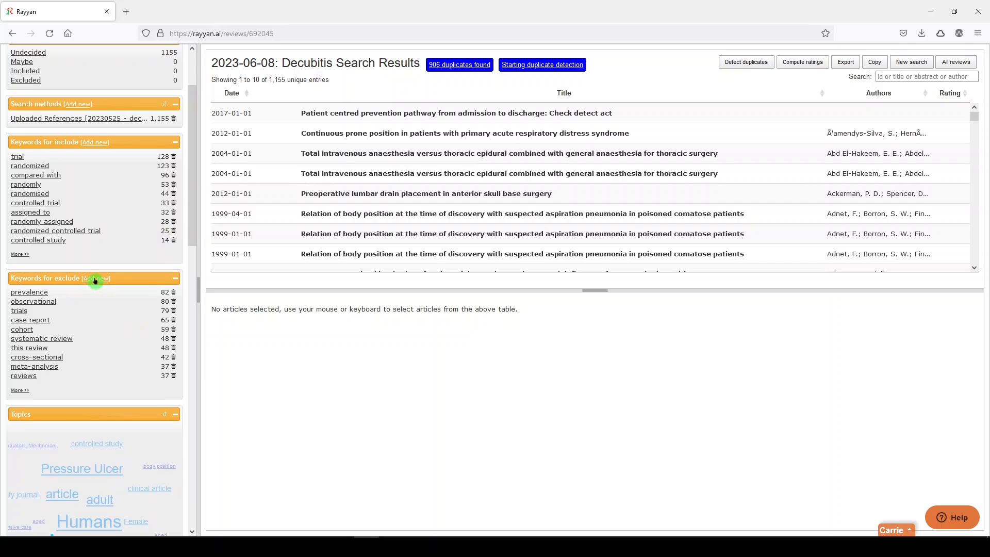
pyautogui.click(96, 278)
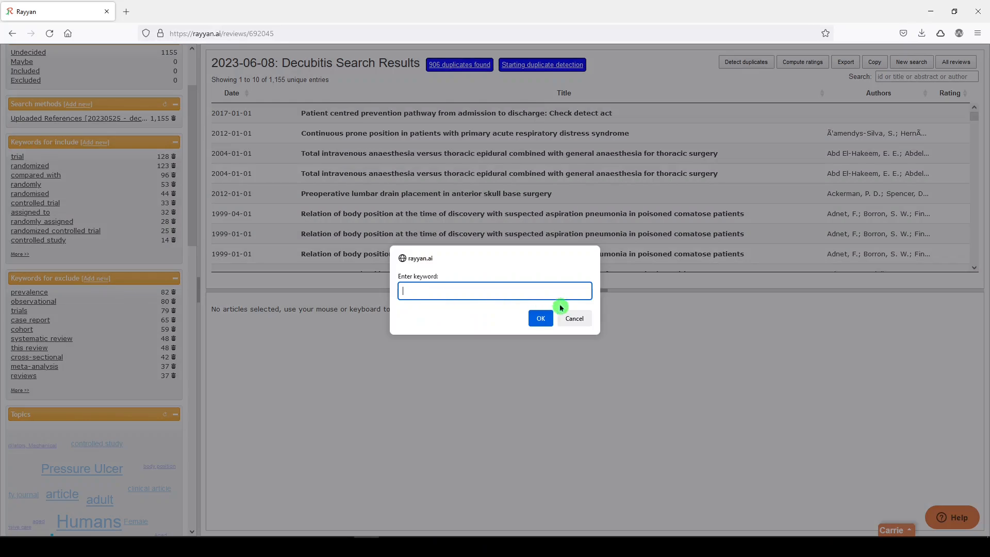
pyautogui.click(574, 318)
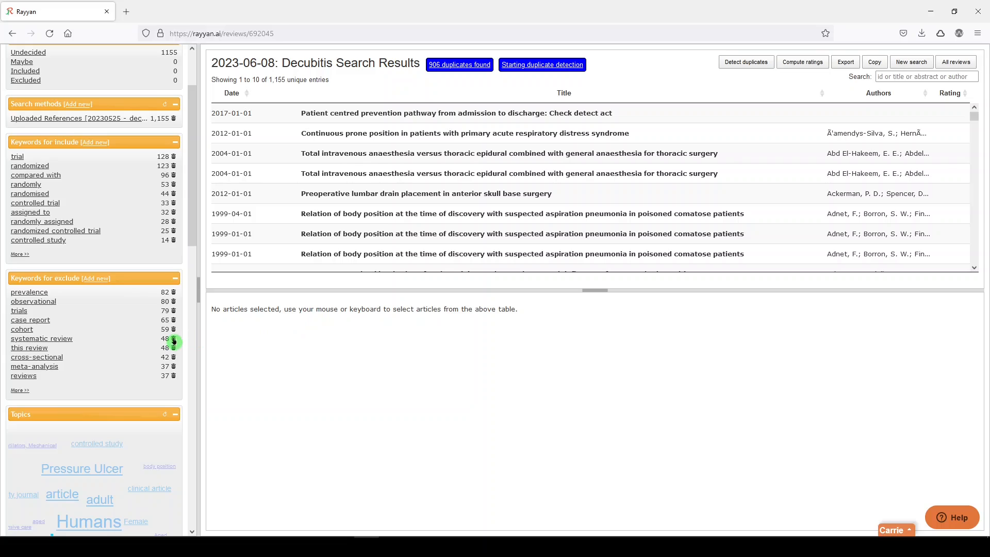
pyautogui.moveTo(109, 315)
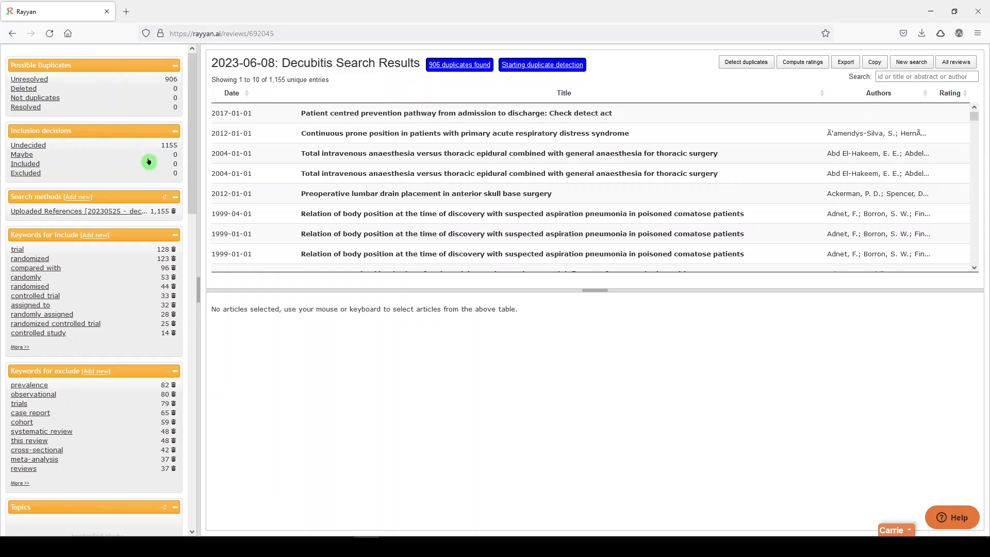
pyautogui.moveTo(29, 79)
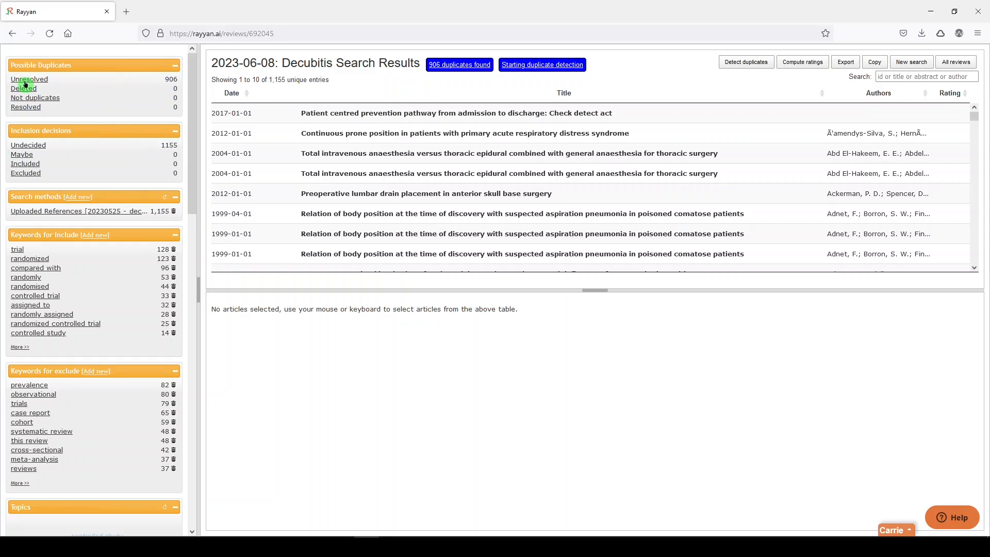
pyautogui.moveTo(45, 133)
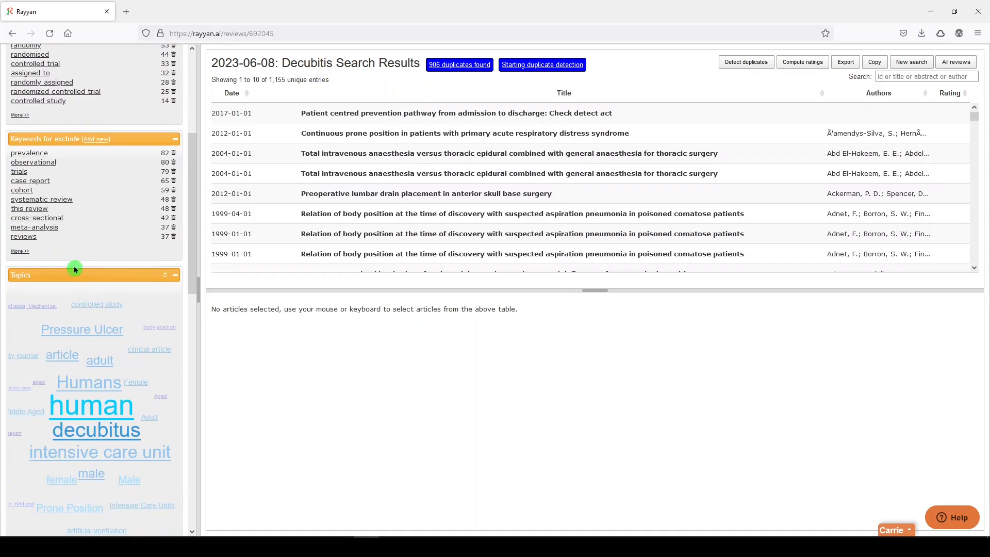
pyautogui.scroll(-3)
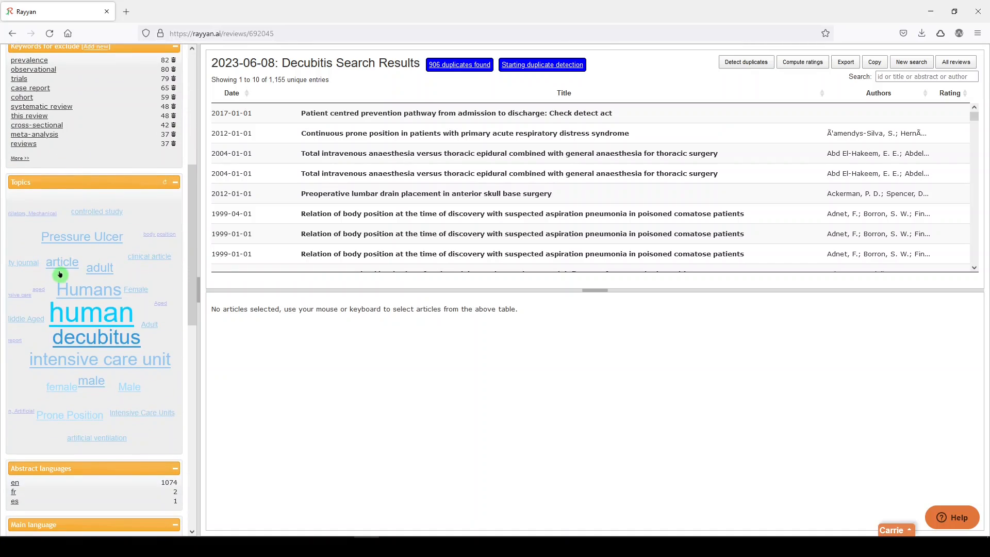
pyautogui.moveTo(88, 290)
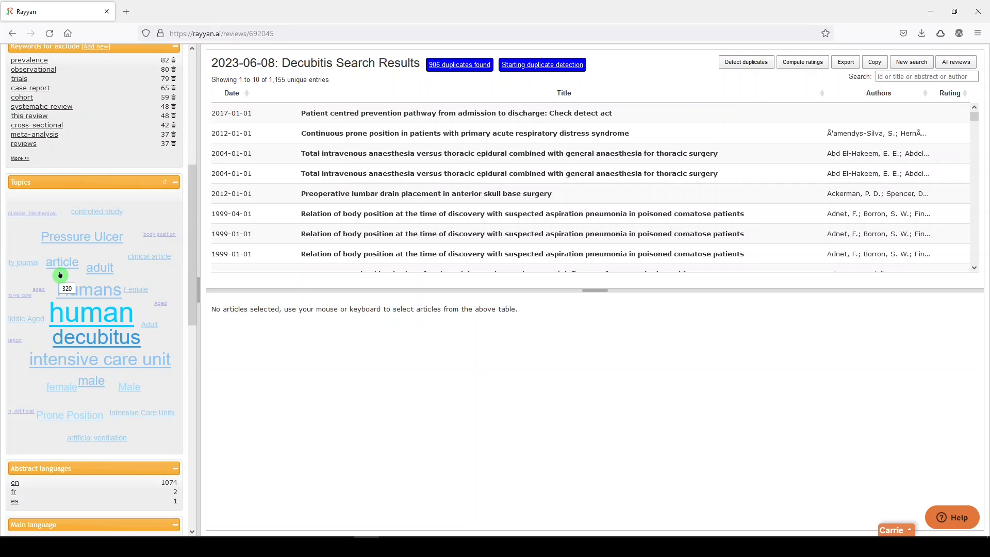
pyautogui.scroll(-3)
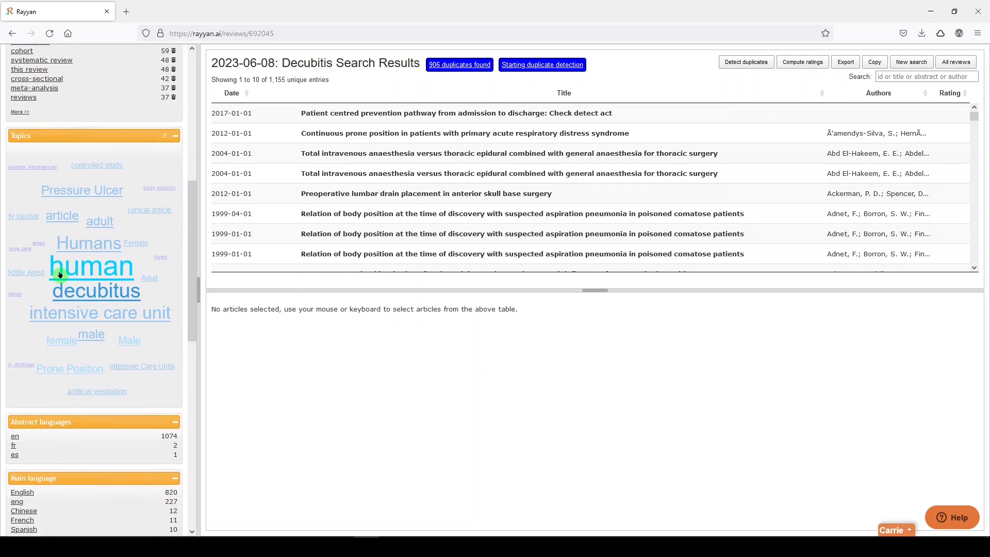
pyautogui.scroll(-3)
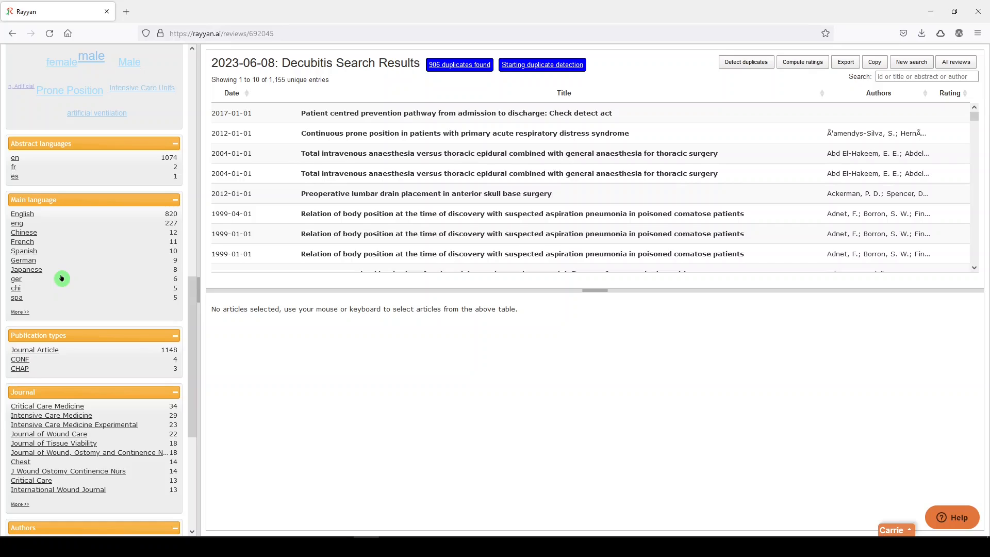
pyautogui.moveTo(90, 279)
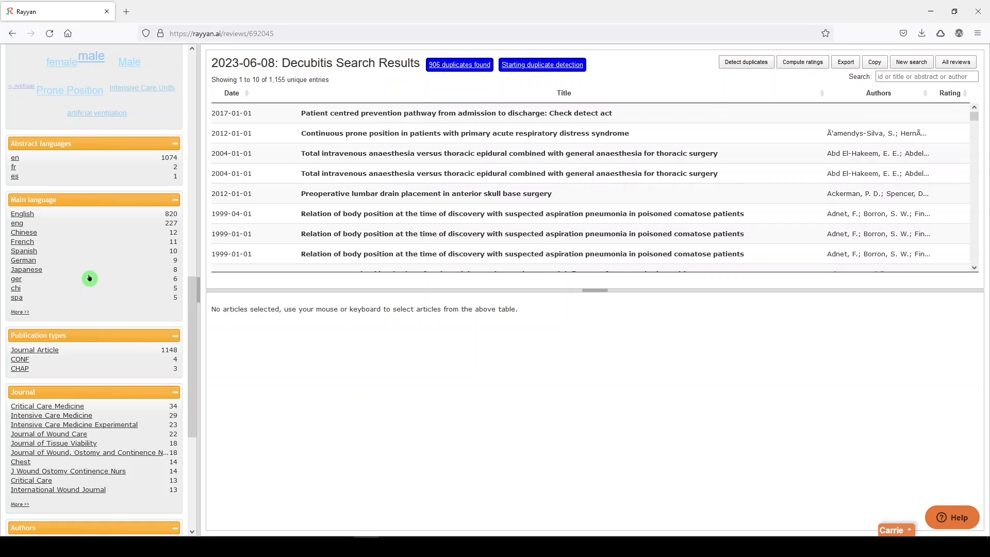
pyautogui.moveTo(460, 65)
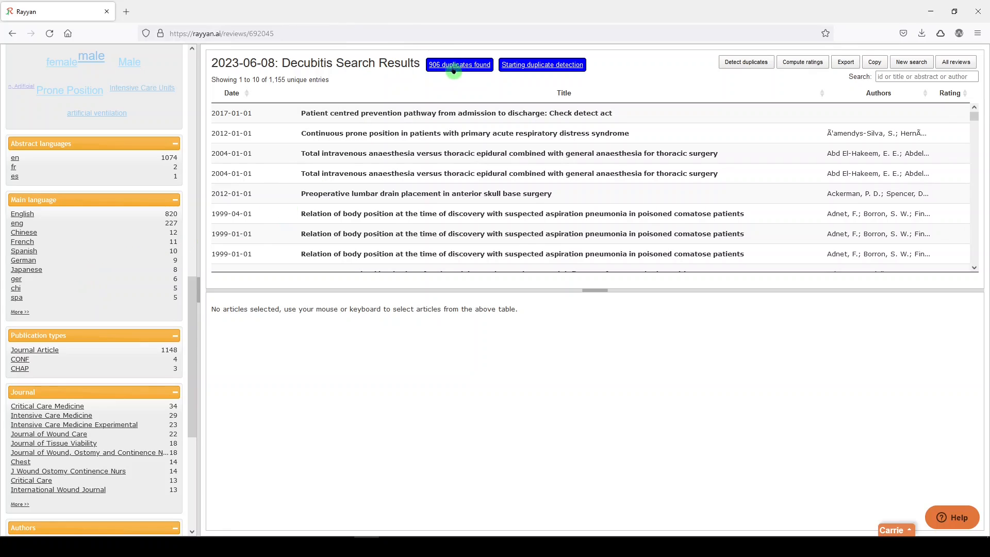
pyautogui.moveTo(409, 121)
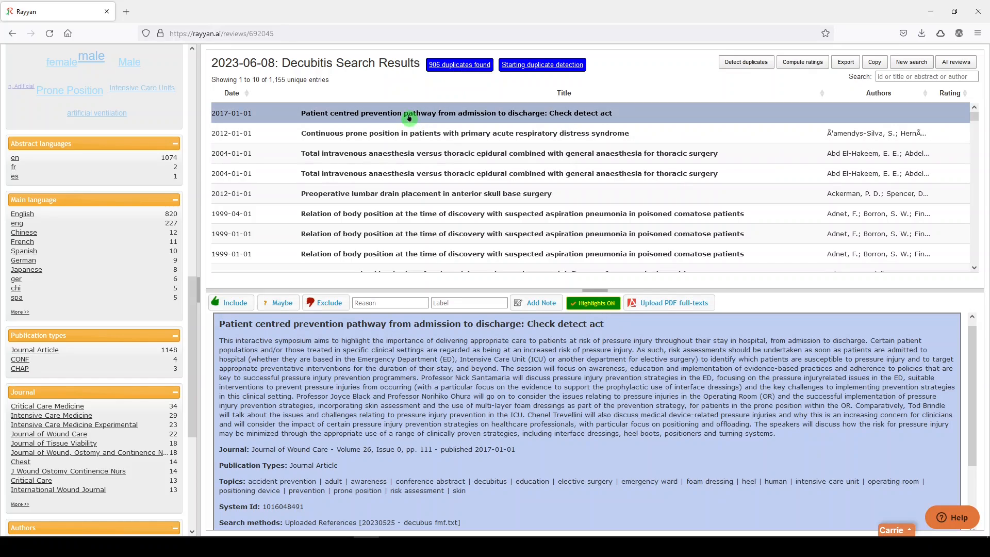
pyautogui.moveTo(160, 291)
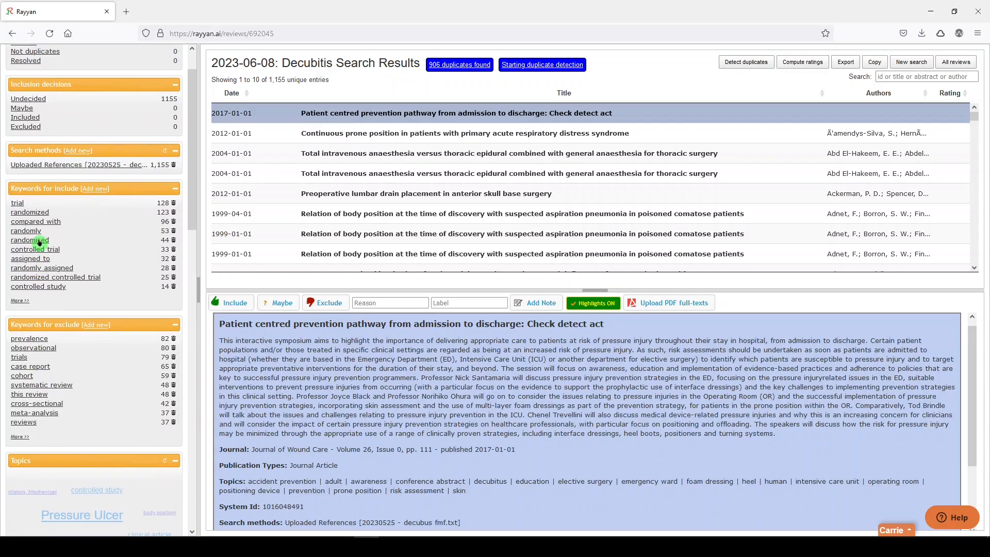
# Scroll through the abstract and details of the 'Patient centred prevention pathway' reference.
pyautogui.scroll(-3)
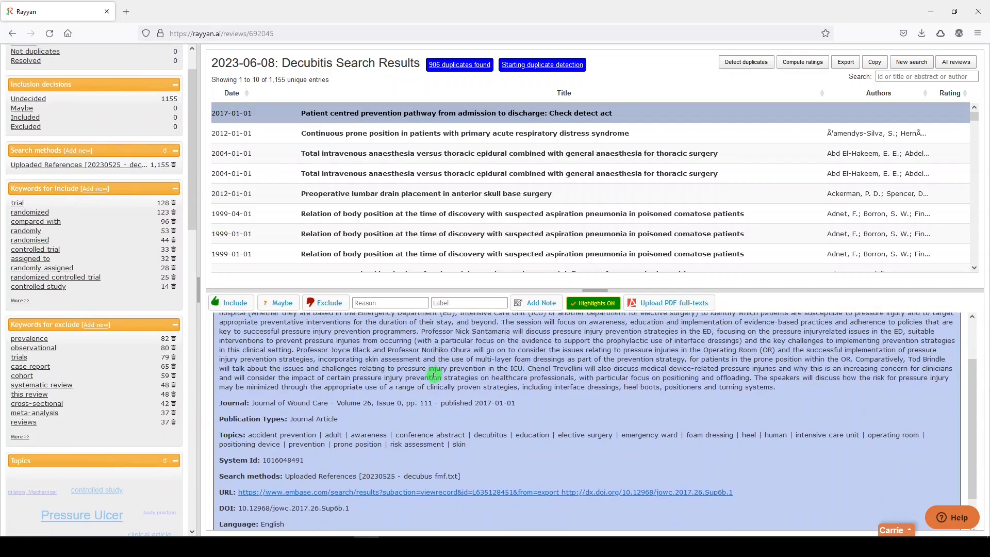
pyautogui.scroll(3)
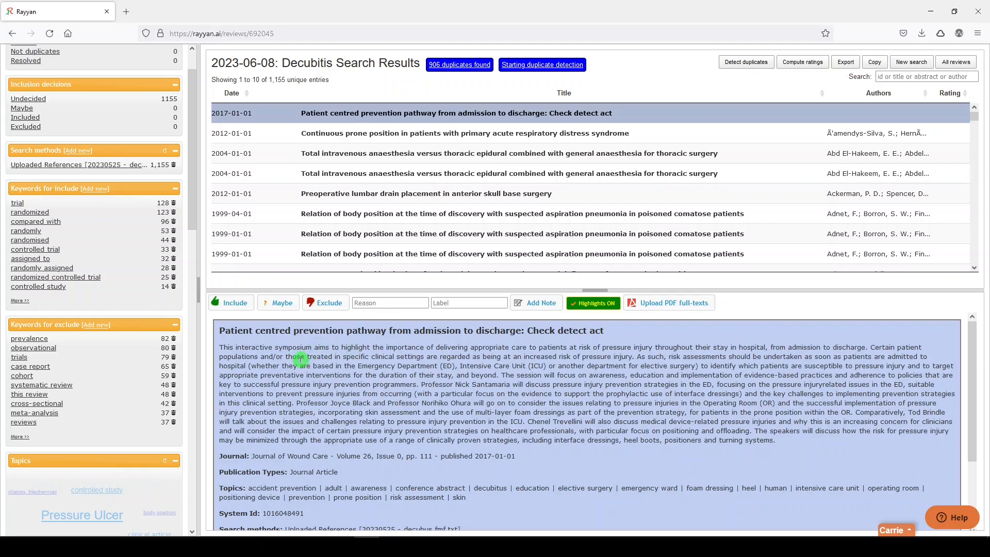
pyautogui.moveTo(285, 346)
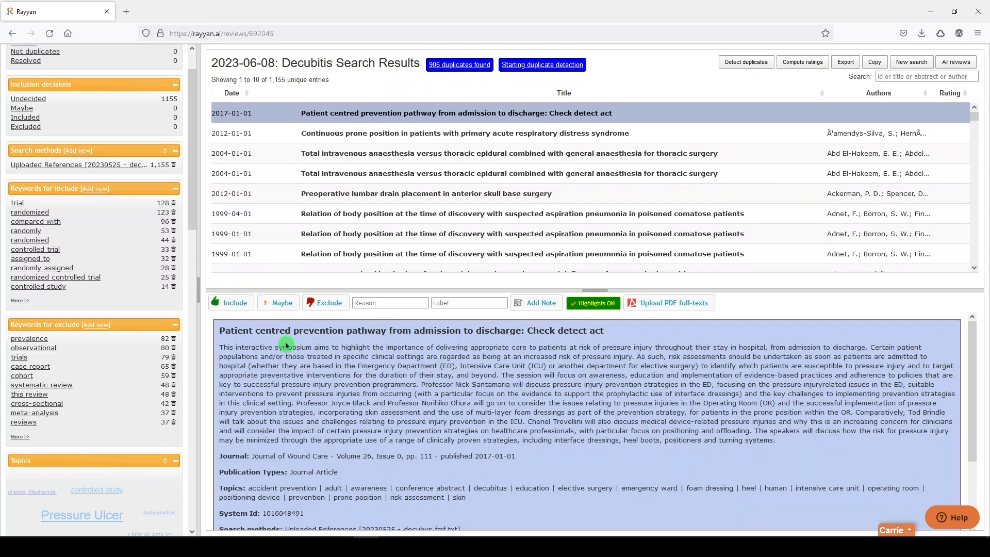
pyautogui.moveTo(286, 342)
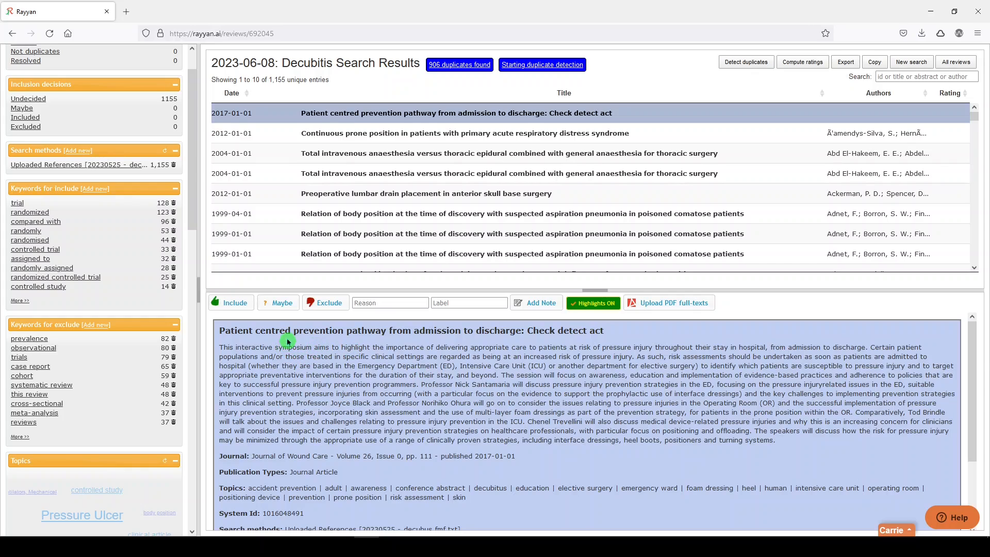
pyautogui.moveTo(265, 346)
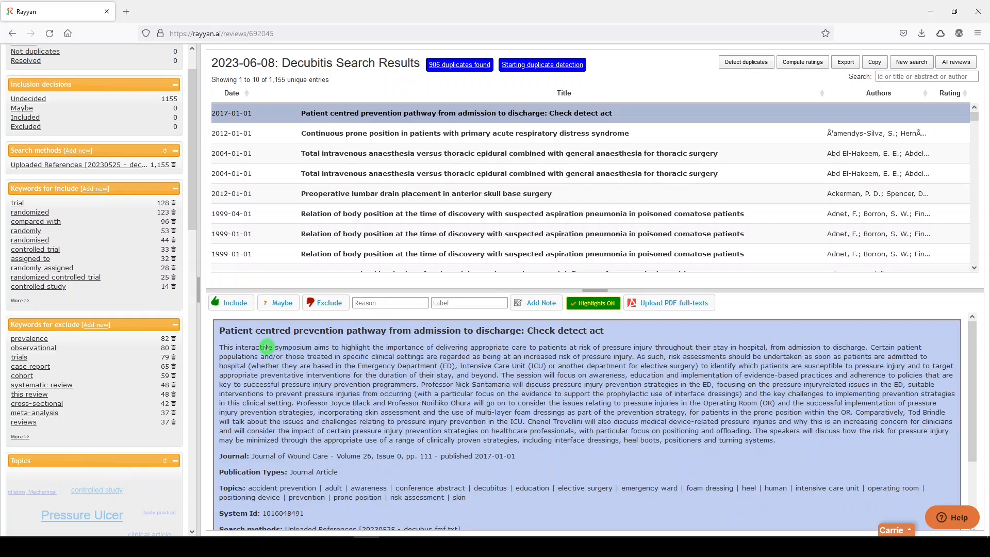
pyautogui.moveTo(253, 333)
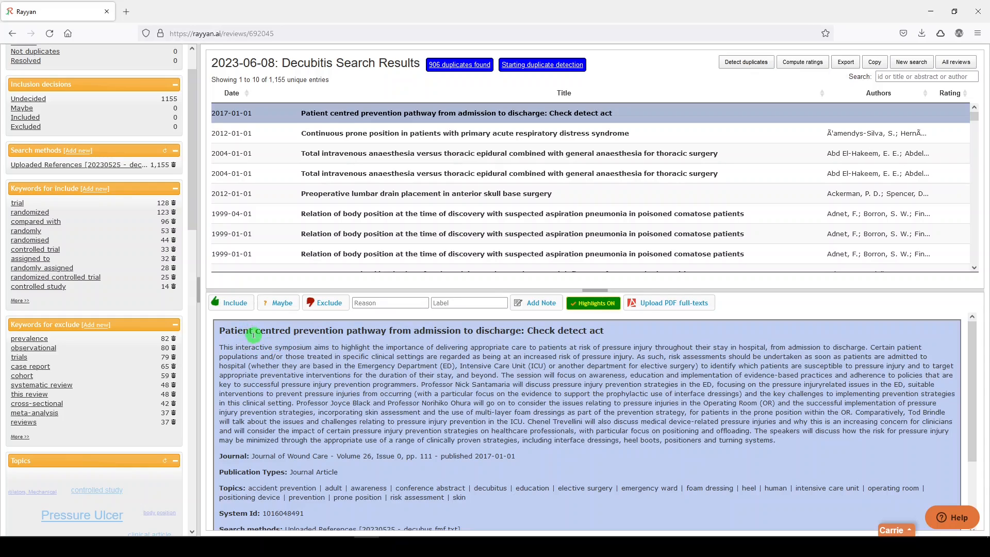
pyautogui.moveTo(238, 335)
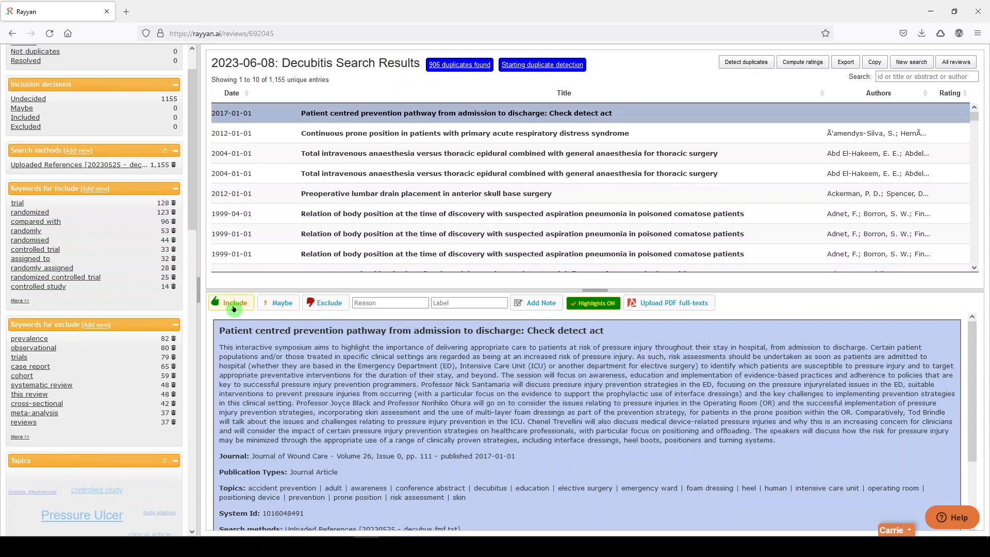
# Include the Patient centred pathway reference and mark the anaesthesia study as maybe.
pyautogui.click(231, 302)
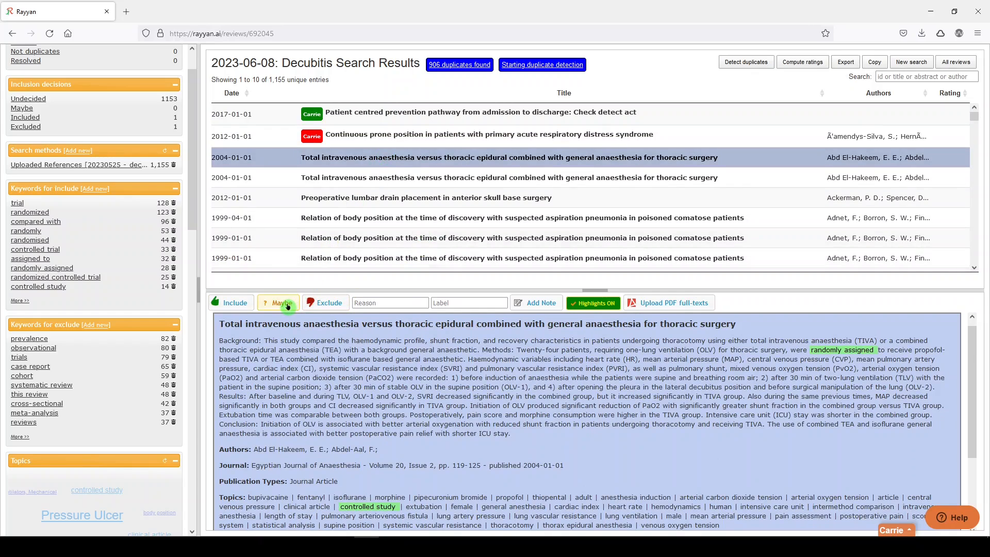
pyautogui.click(278, 302)
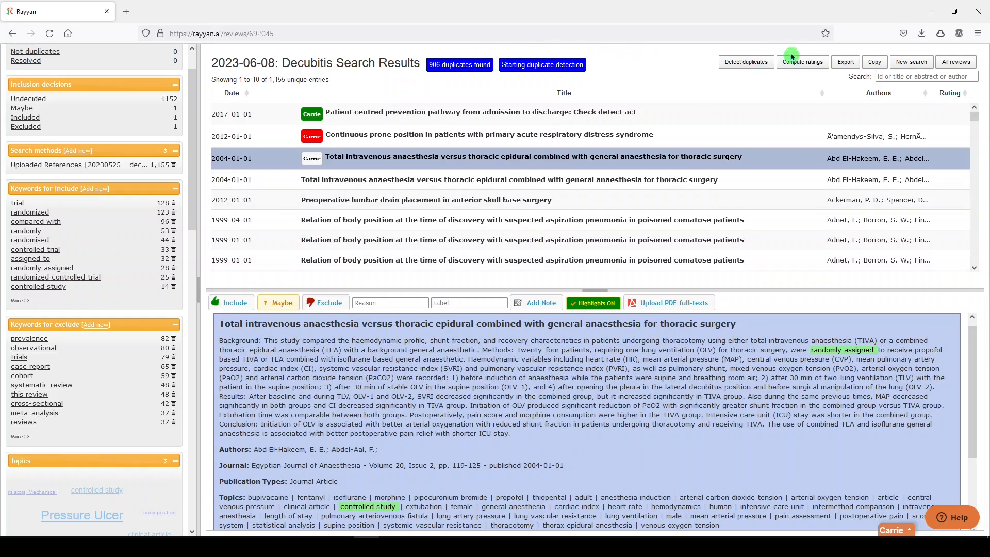
# Open the Export articles dialog for the 1,155 articles and choose EndNote format.
pyautogui.click(844, 61)
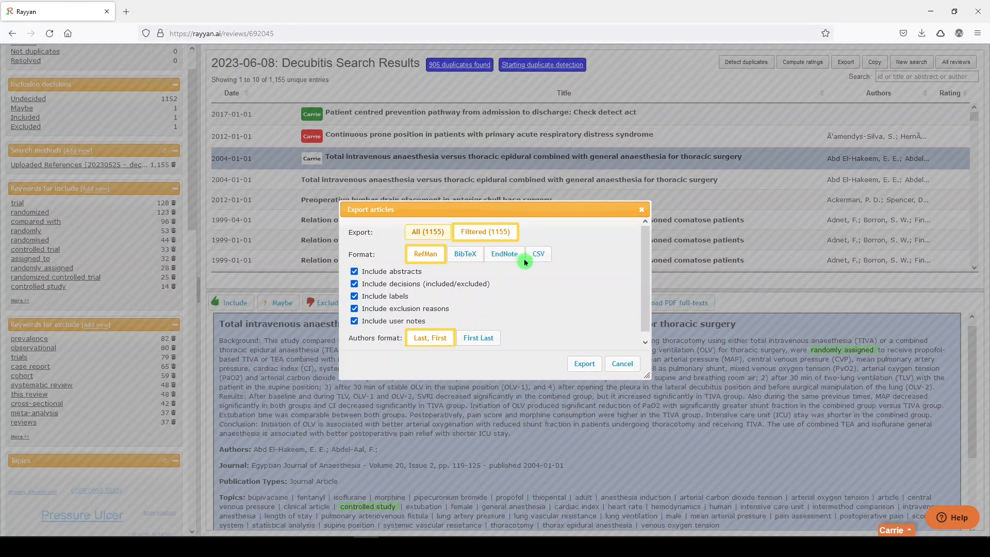
pyautogui.click(622, 363)
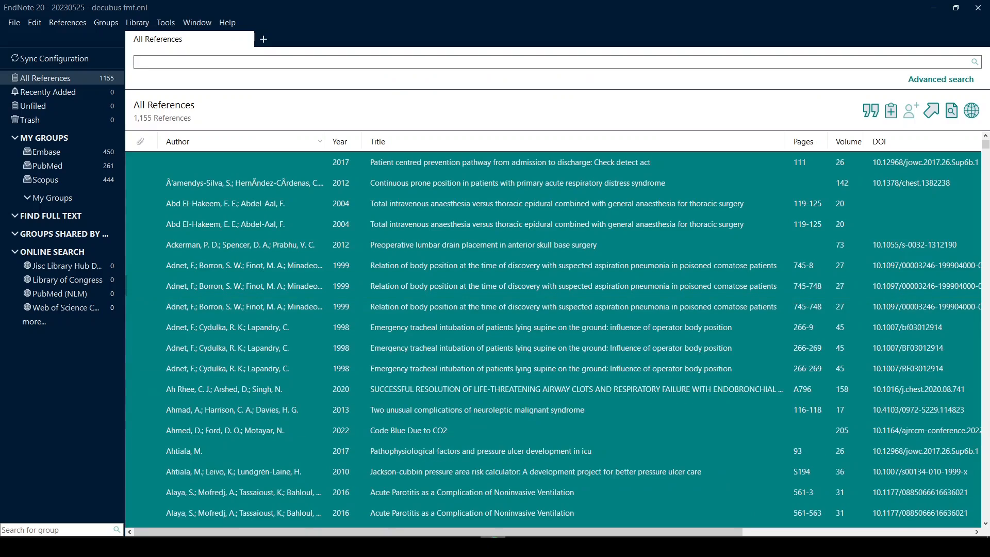
pyautogui.moveTo(948, 20)
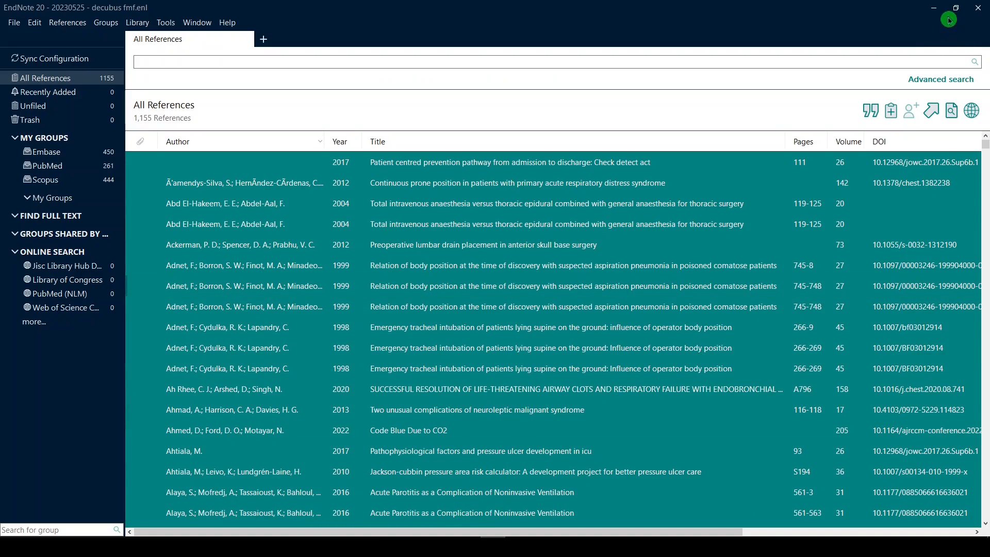